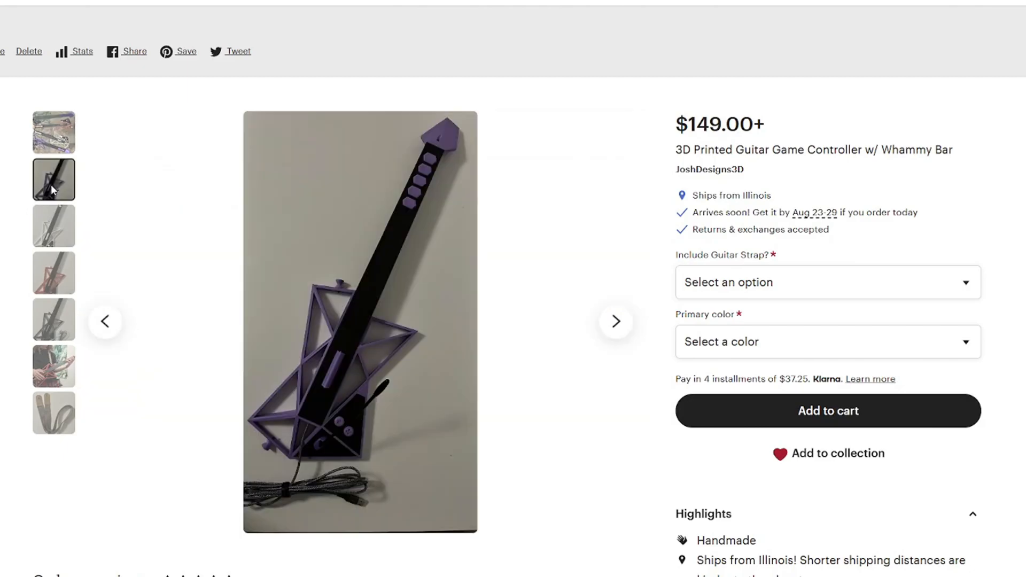
Bring up code.py in Thonny showing WHAMMY_MIN 33000 and WHAMMY_MAX 37000.
{"action": "left_click", "coordinate": [54, 320]}
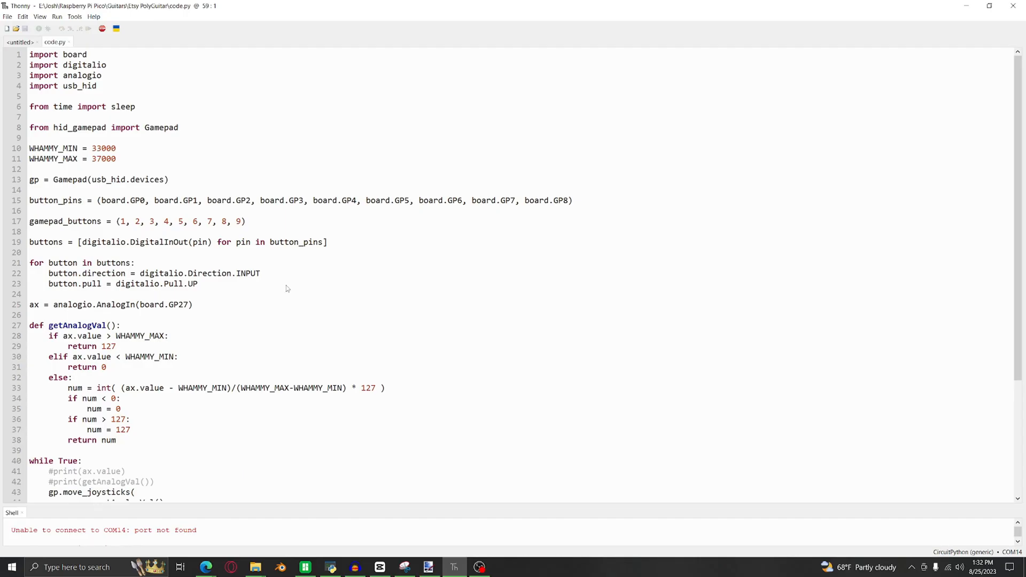
{"action": "scroll", "scroll_direction": "down", "scroll_amount": 3}
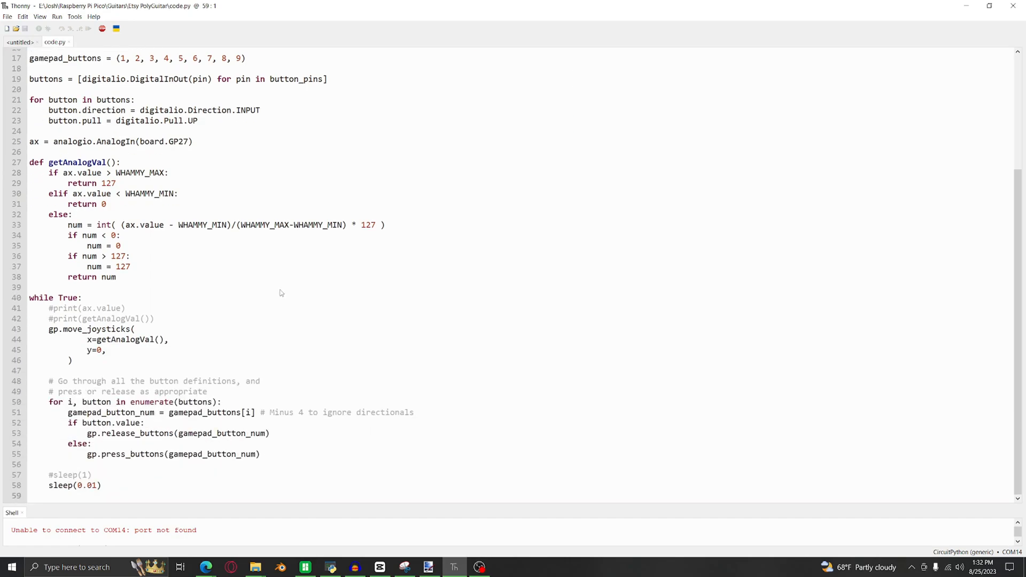
{"action": "scroll", "scroll_direction": "up", "scroll_amount": 3}
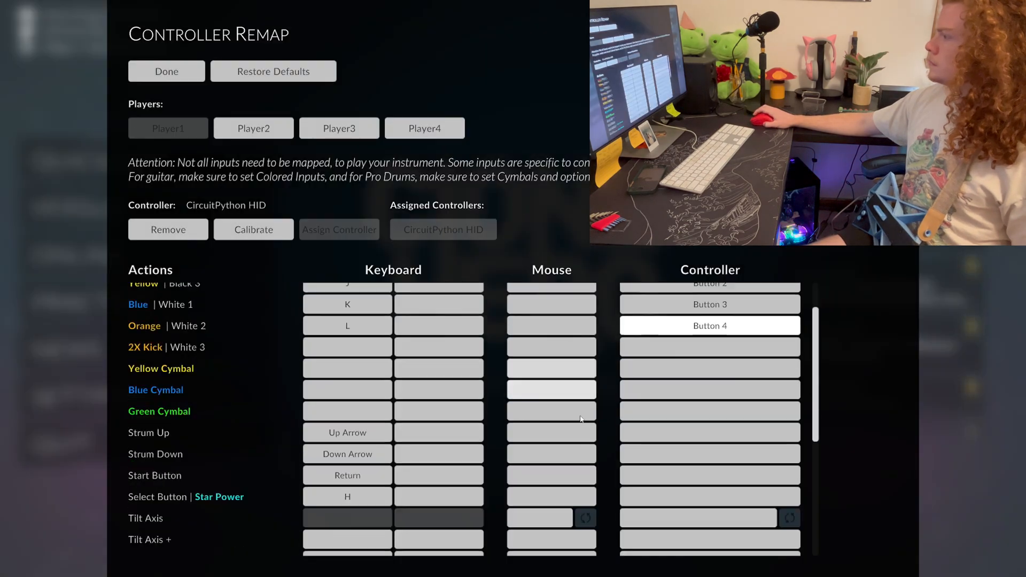
In YARG's bind screen, assign frets to buttons, strum to Buttons 7/6 and whammy to Stick Left.
{"action": "scroll", "scroll_direction": "down", "scroll_amount": 3}
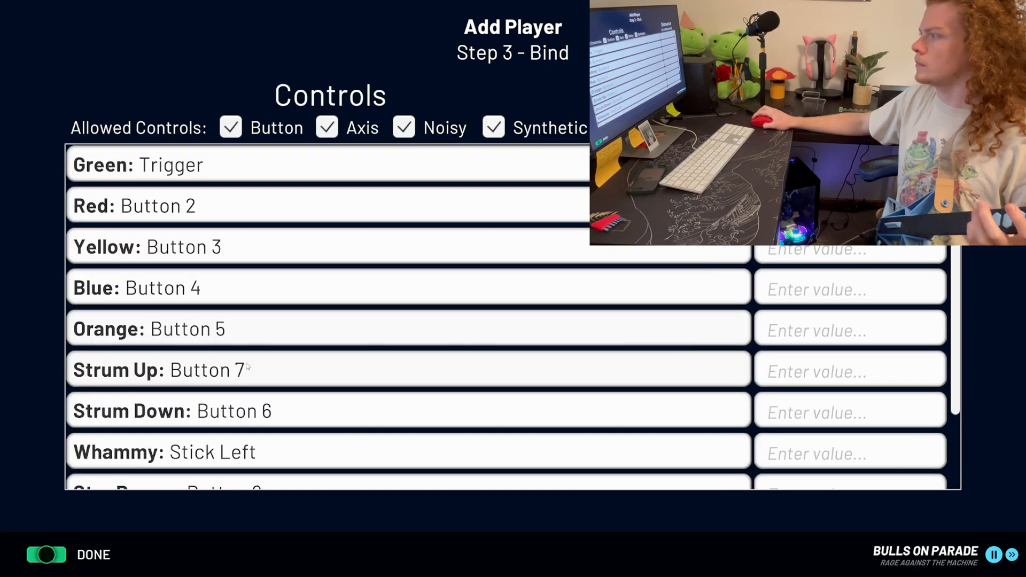
{"action": "left_click", "coordinate": [93, 554]}
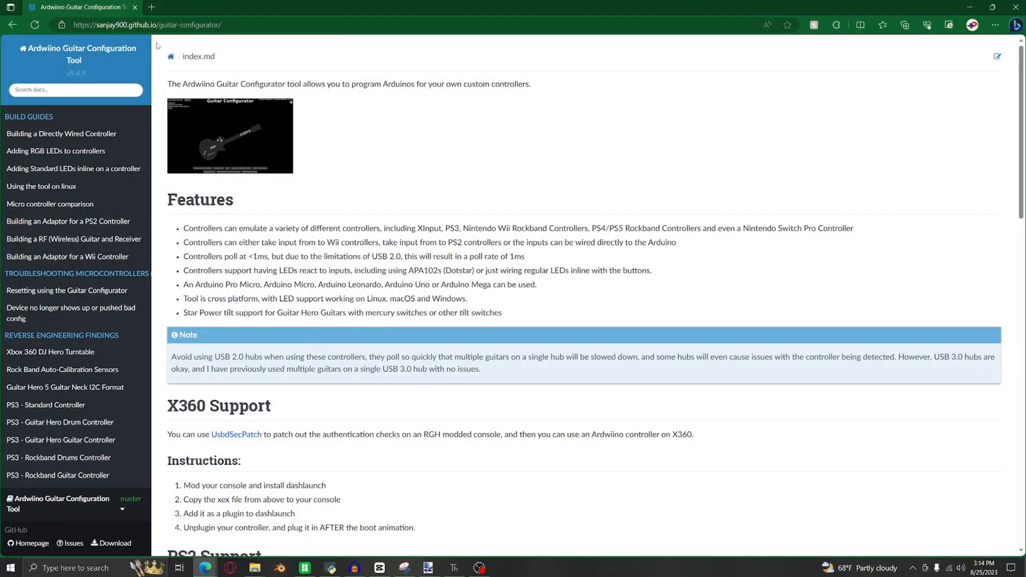
From the Ardwiino docs, reach the Guitar Configurator releases download page.
{"action": "scroll", "scroll_direction": "down", "scroll_amount": 3}
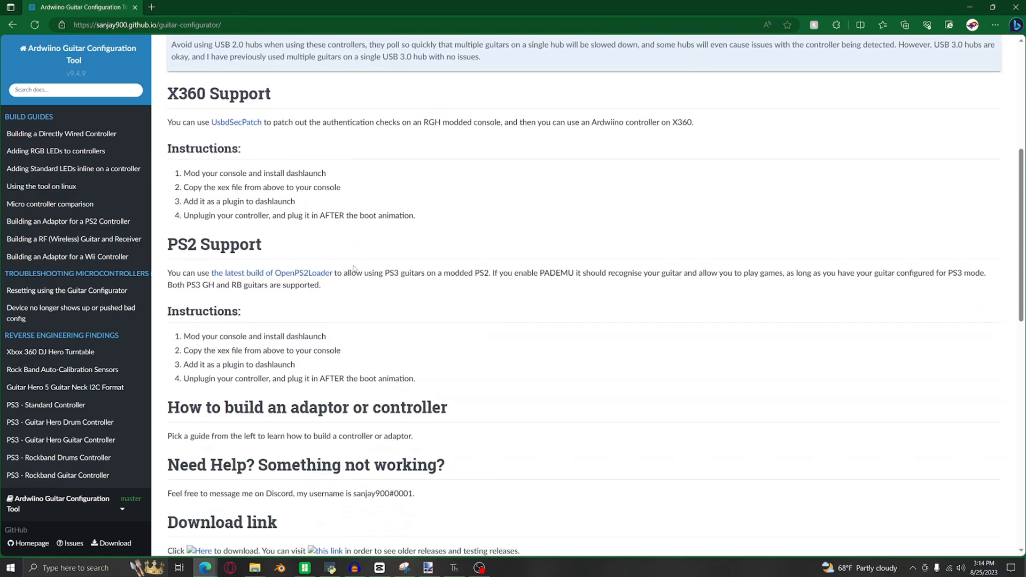
{"action": "scroll", "scroll_direction": "up", "scroll_amount": 3}
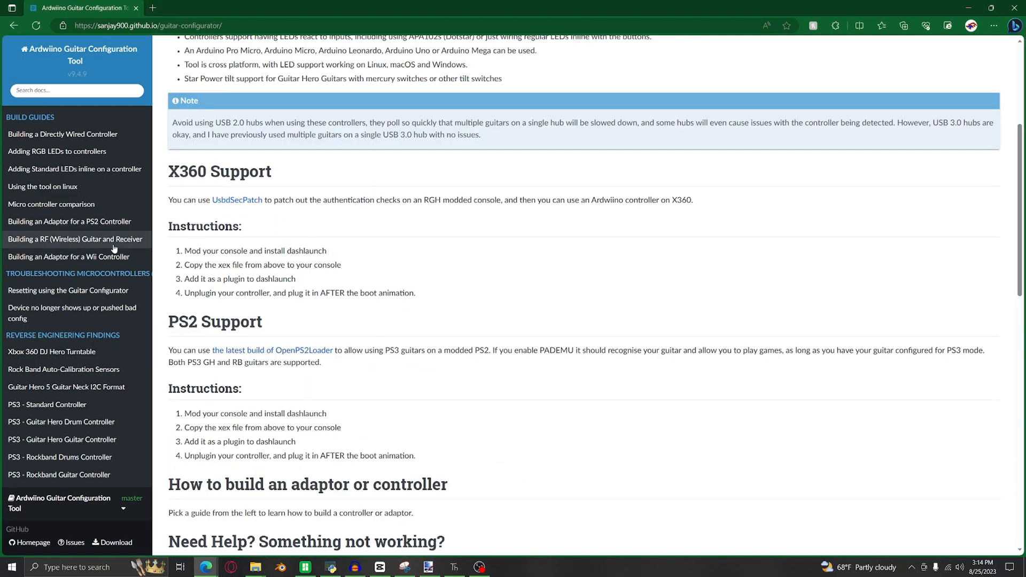
{"action": "double_click", "coordinate": [185, 171]}
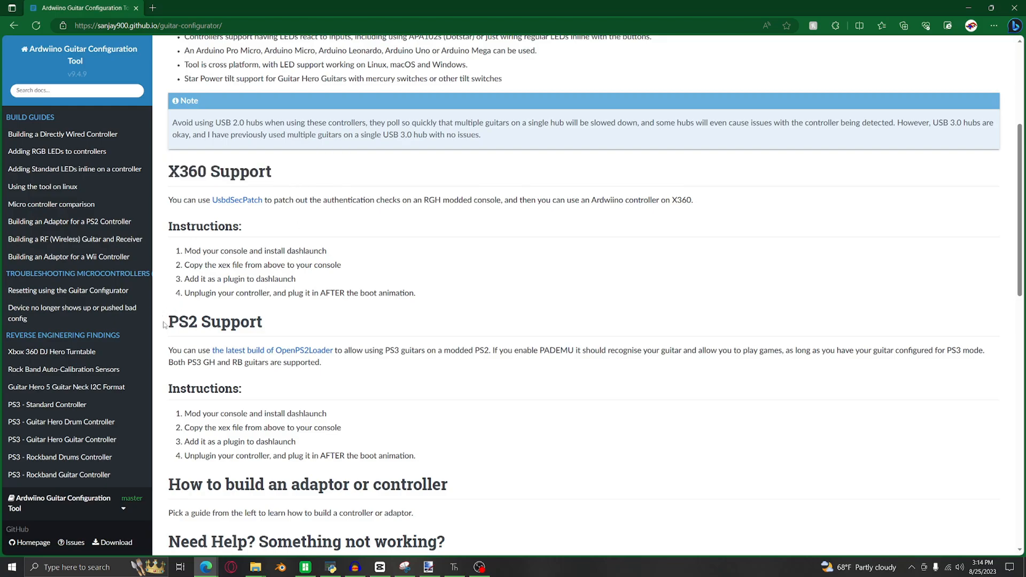
{"action": "double_click", "coordinate": [214, 321]}
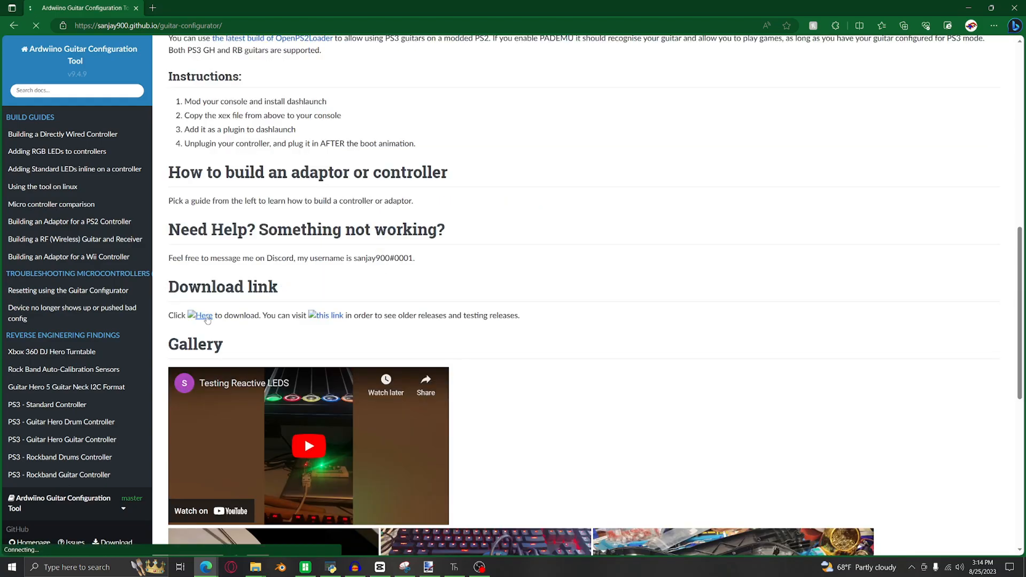
{"action": "left_click", "coordinate": [199, 314]}
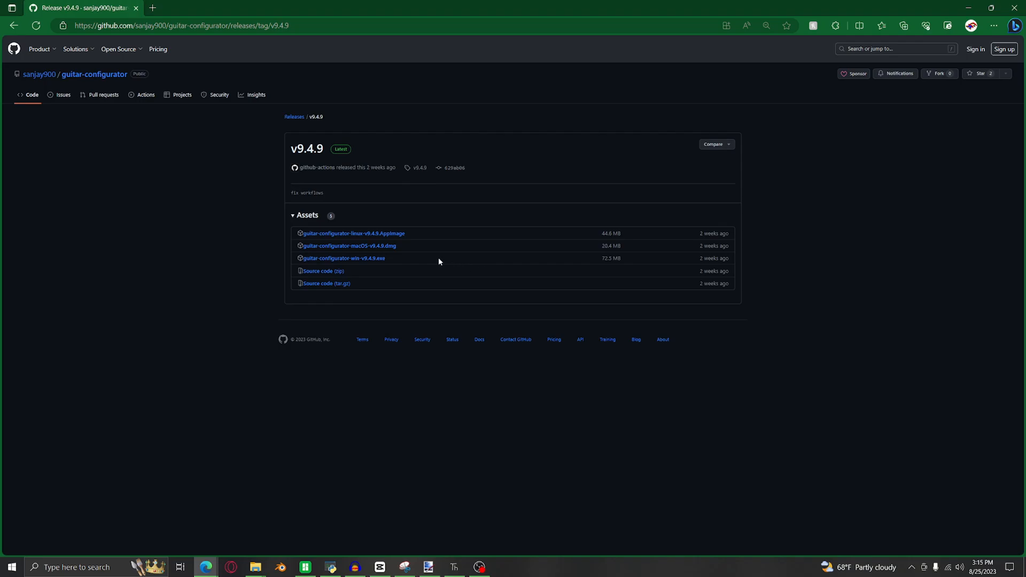
{"action": "mouse_move", "coordinate": [342, 258]}
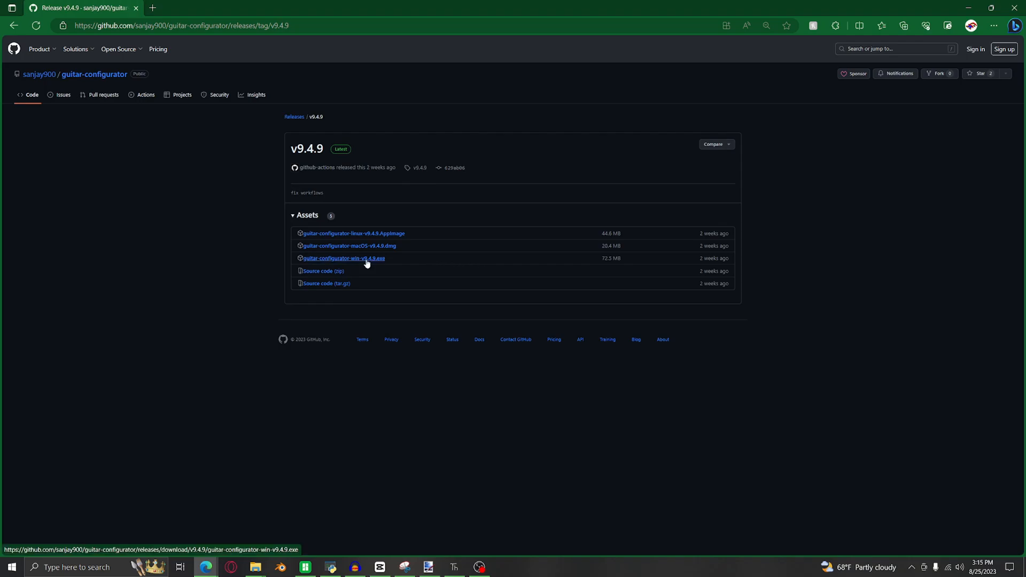
Download guitar-configurator-win-v9.4.9.exe from the release Assets.
{"action": "left_click", "coordinate": [343, 258]}
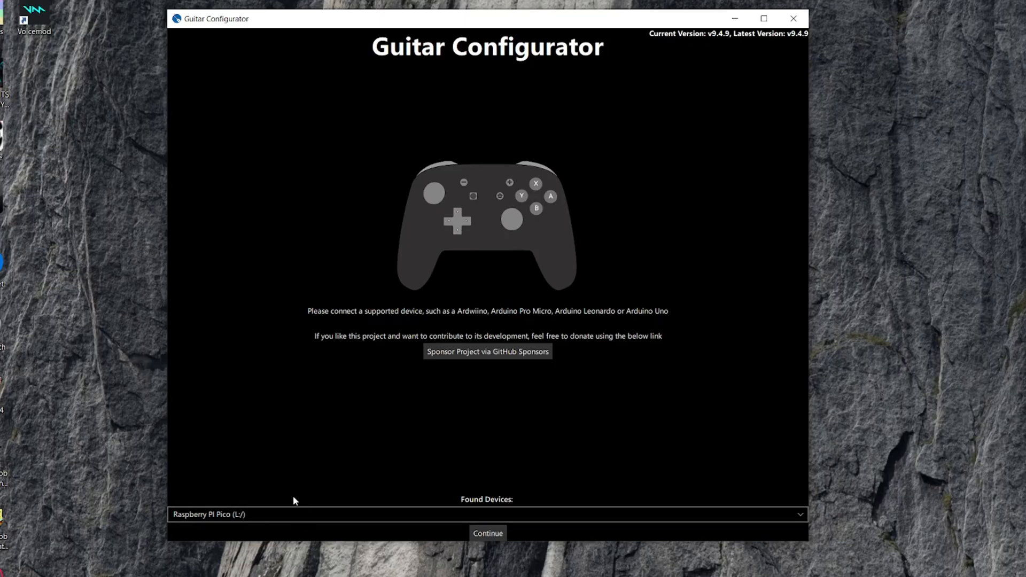
{"action": "mouse_move", "coordinate": [487, 532]}
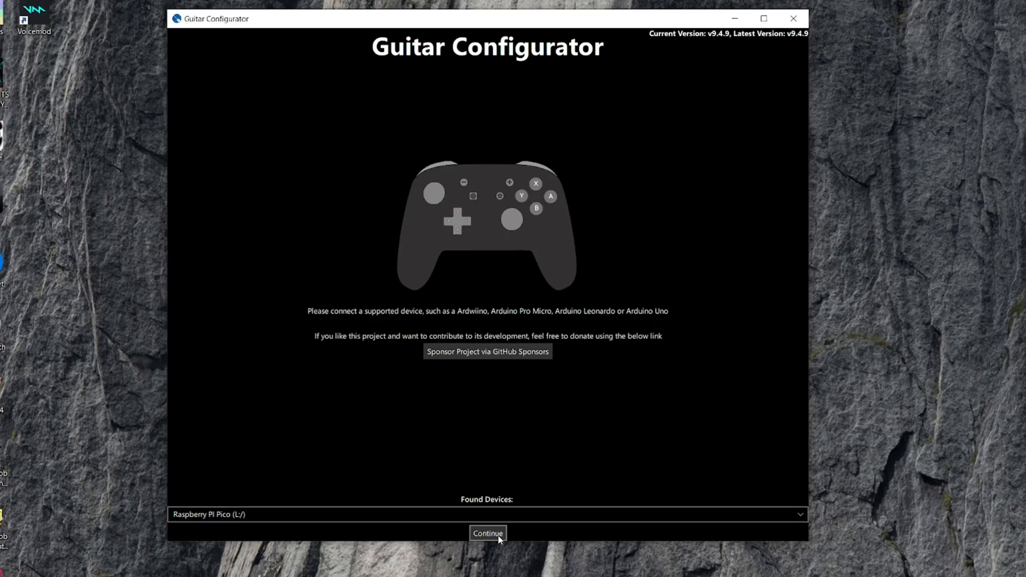
Program the found Raspberry Pi Pico with the configurator guitar firmware.
{"action": "left_click", "coordinate": [487, 532]}
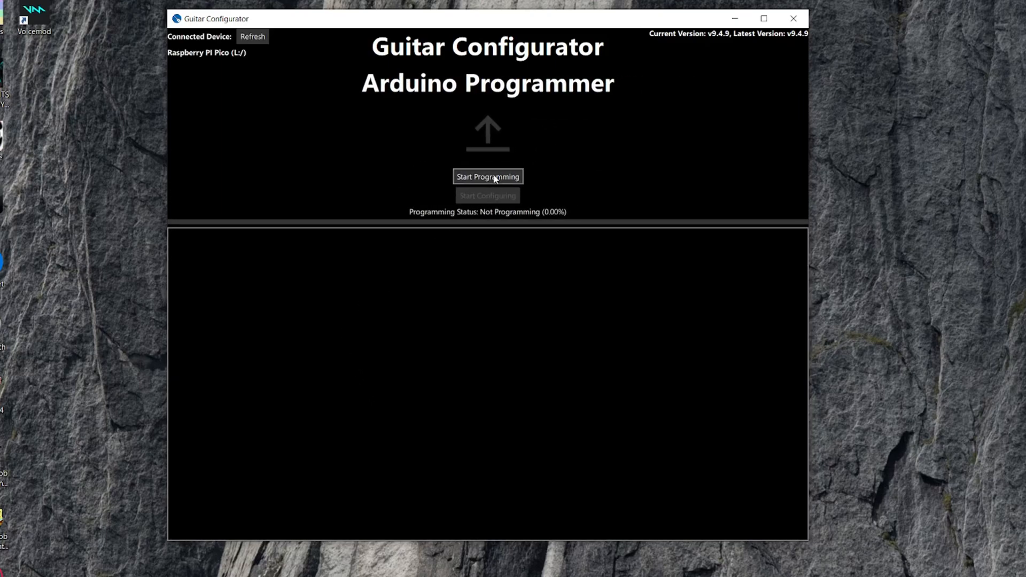
{"action": "left_click", "coordinate": [487, 176]}
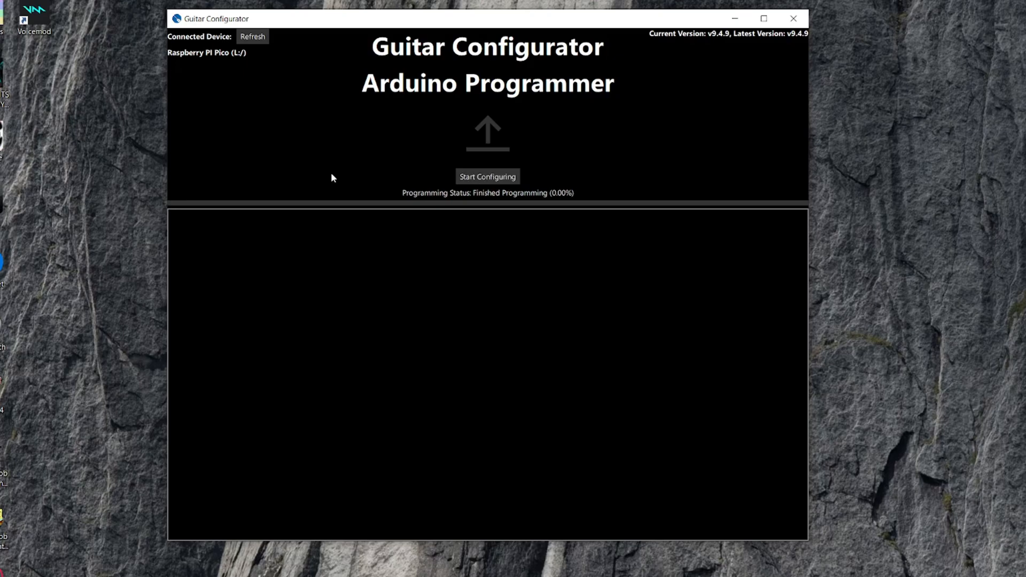
{"action": "left_click", "coordinate": [488, 177]}
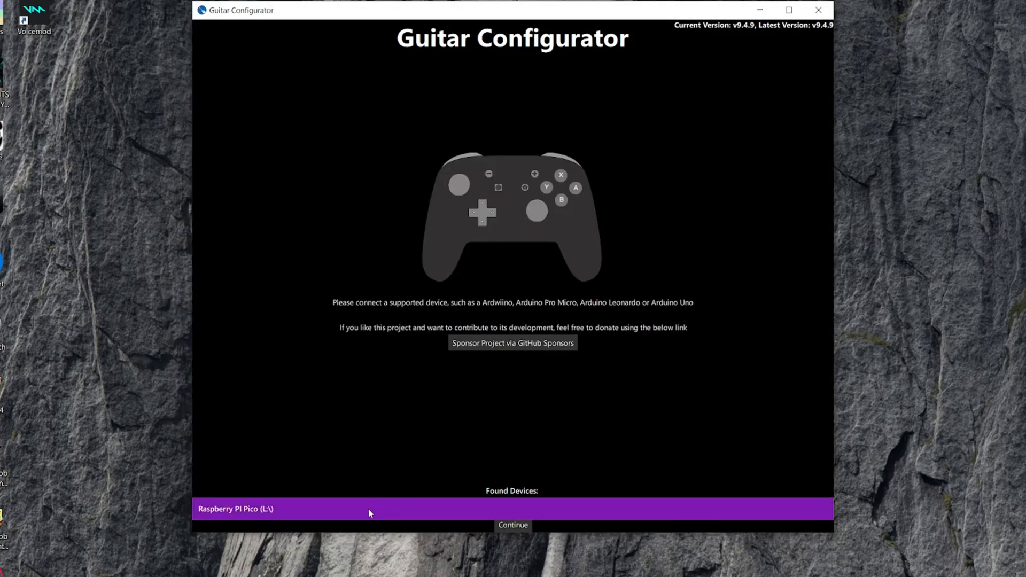
Reselect the reprogrammed Pico and start configuring its pin bindings.
{"action": "left_click", "coordinate": [512, 525]}
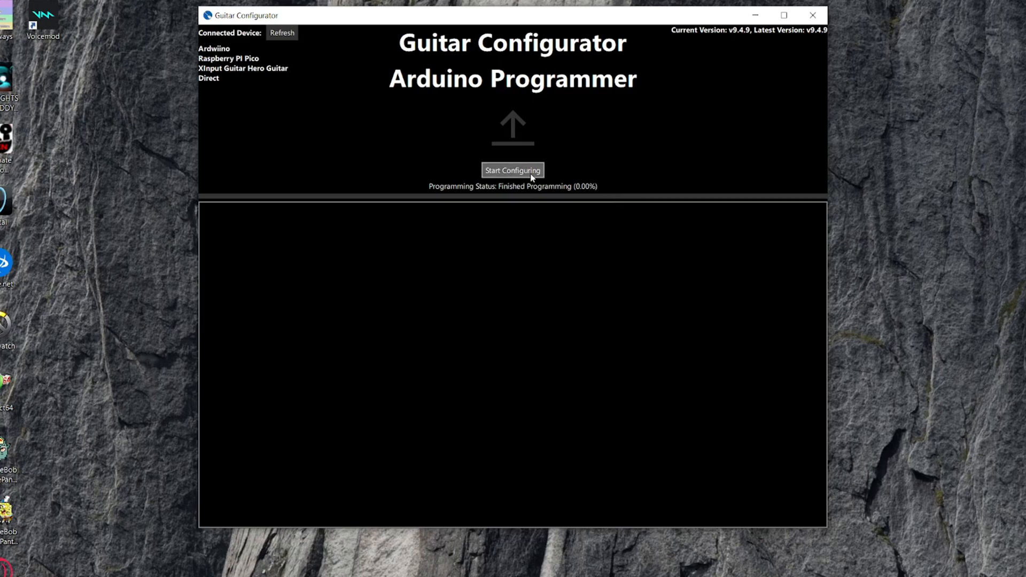
{"action": "left_click", "coordinate": [512, 170]}
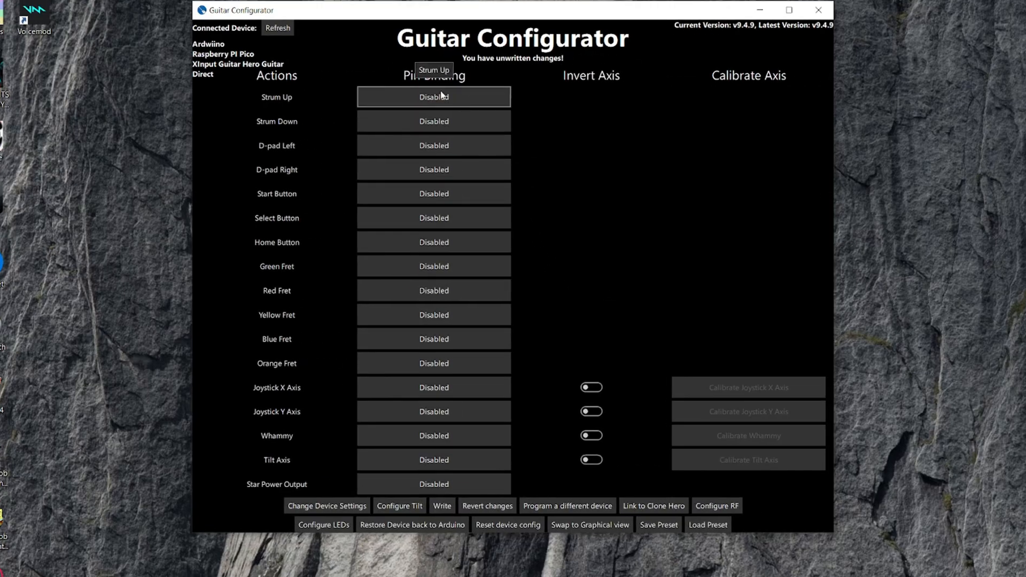
Auto-detect pins for strum, frets and whammy (GP0–GP8, whammy GP27) and write them to the controller.
{"action": "left_click", "coordinate": [435, 97]}
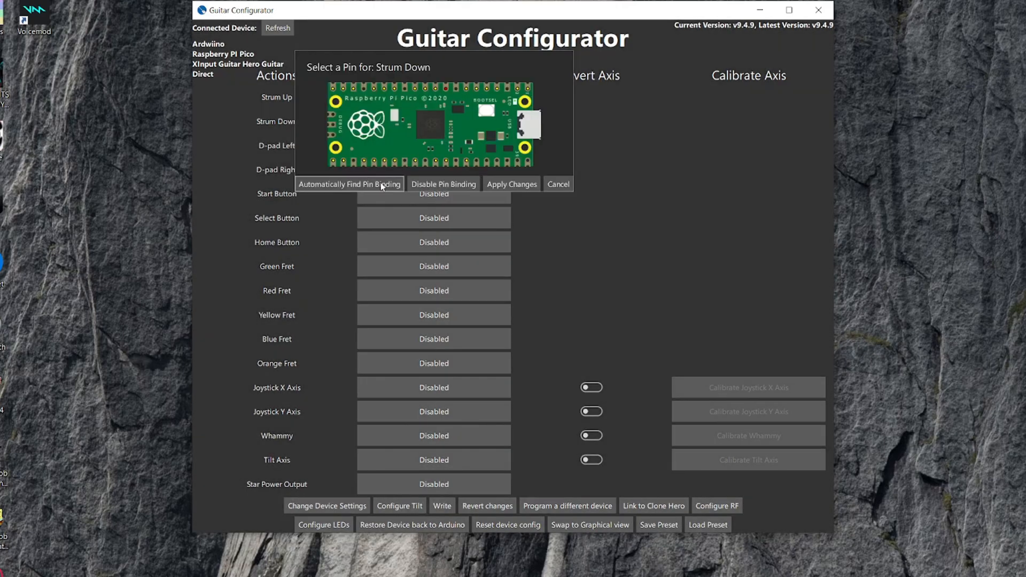
{"action": "left_click", "coordinate": [349, 184]}
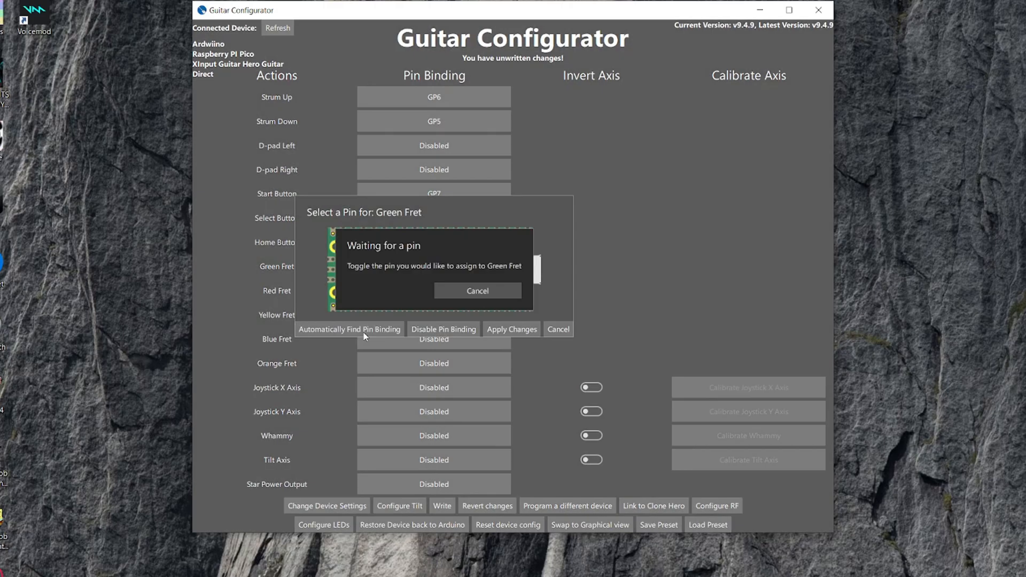
{"action": "left_click", "coordinate": [476, 291]}
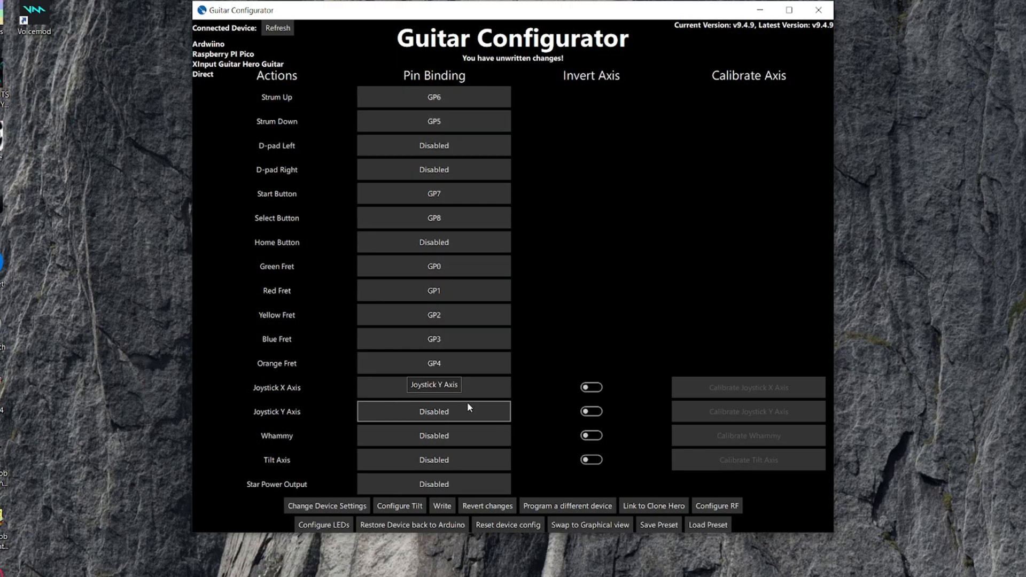
{"action": "left_click", "coordinate": [433, 435]}
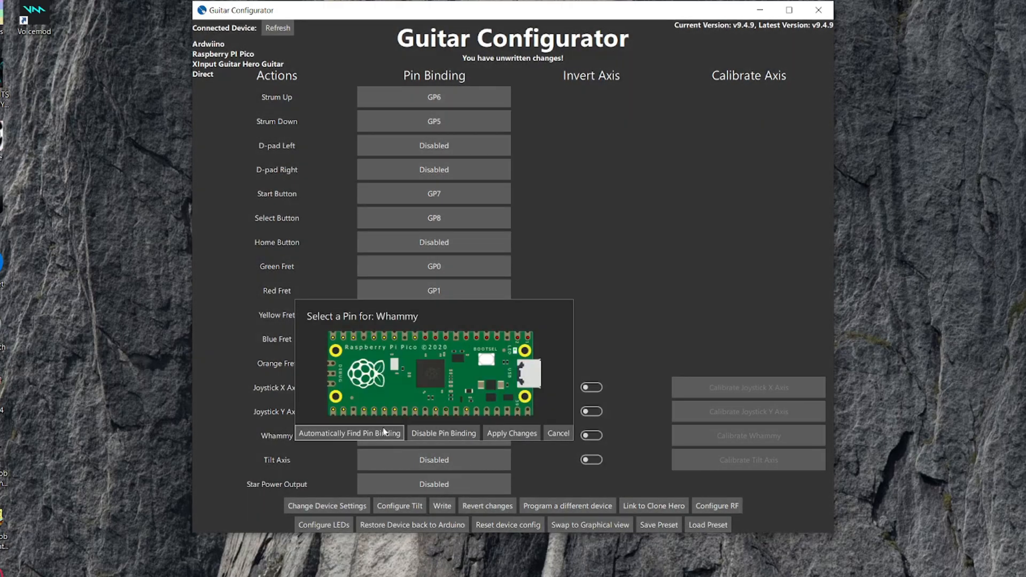
{"action": "left_click", "coordinate": [511, 433]}
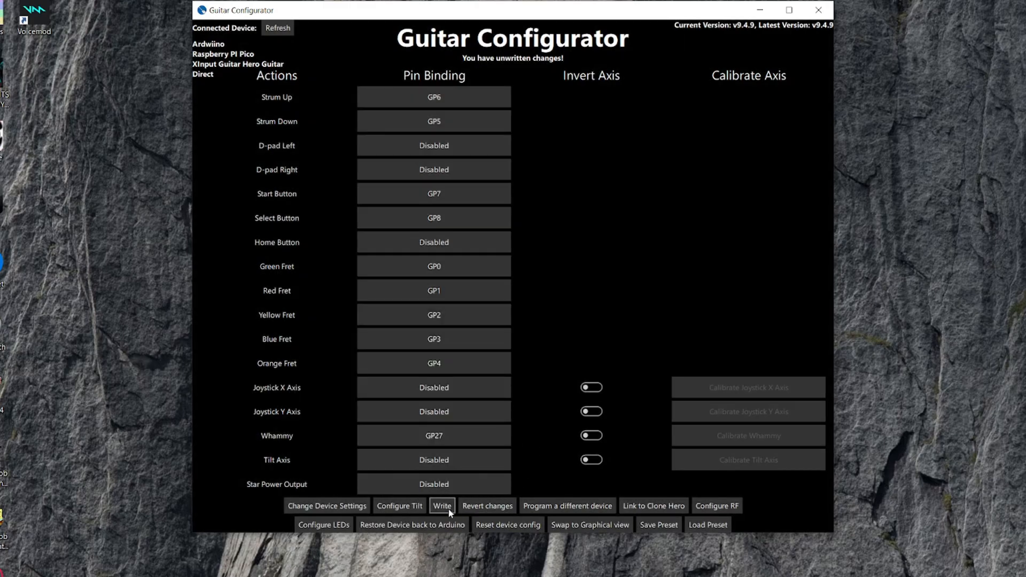
{"action": "mouse_move", "coordinate": [551, 287]}
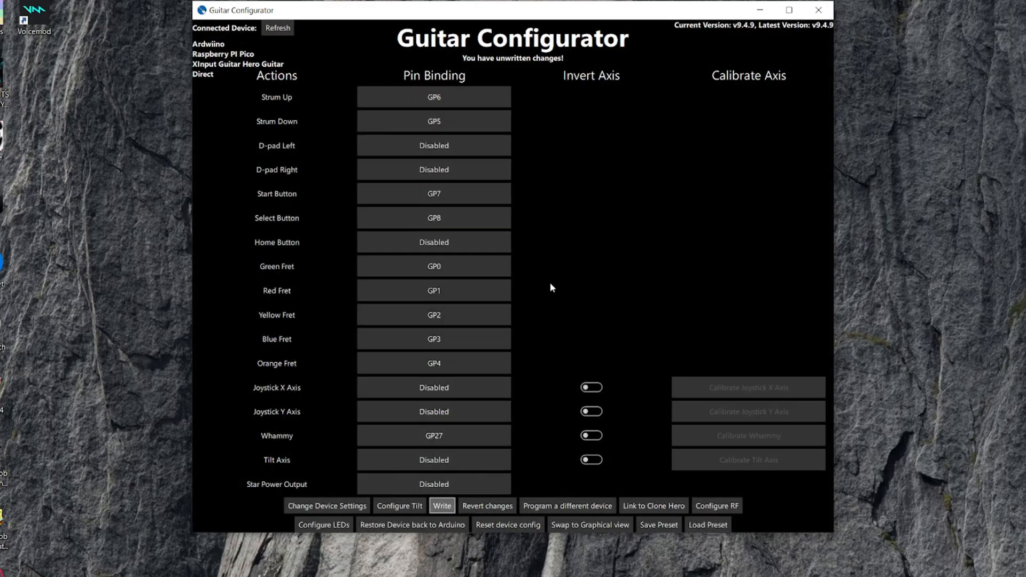
{"action": "left_click", "coordinate": [441, 506]}
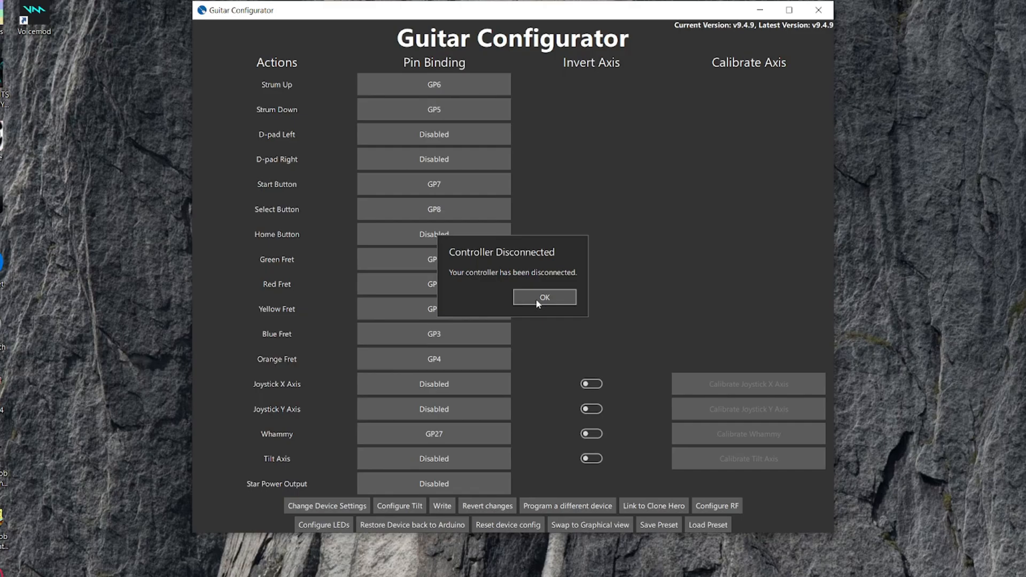
Dismiss the disconnect notice and calibrate the whammy through maximum, deadzone and test.
{"action": "left_click", "coordinate": [544, 297]}
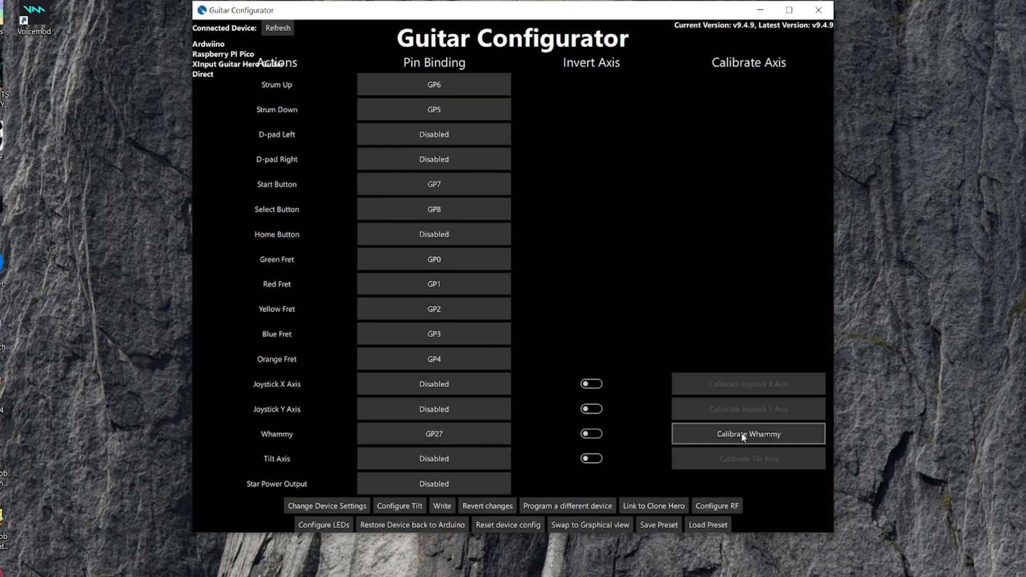
{"action": "left_click", "coordinate": [747, 434]}
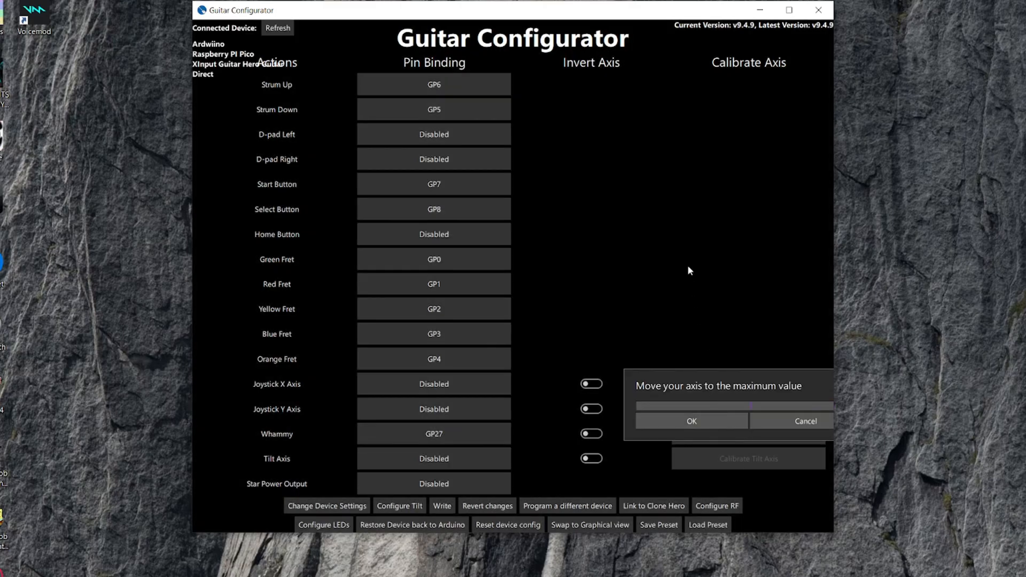
{"action": "left_click", "coordinate": [692, 421]}
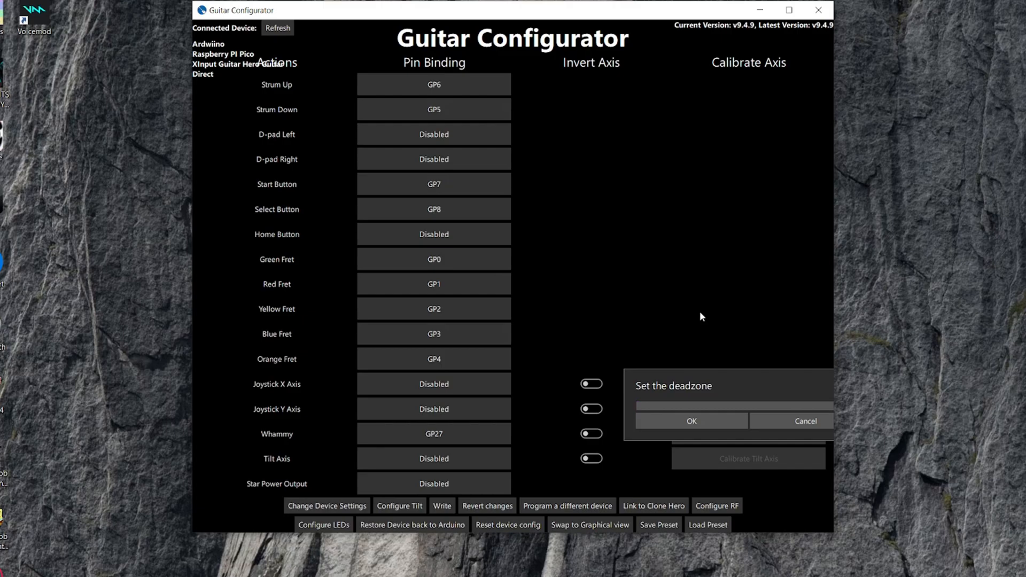
{"action": "mouse_move", "coordinate": [663, 329]}
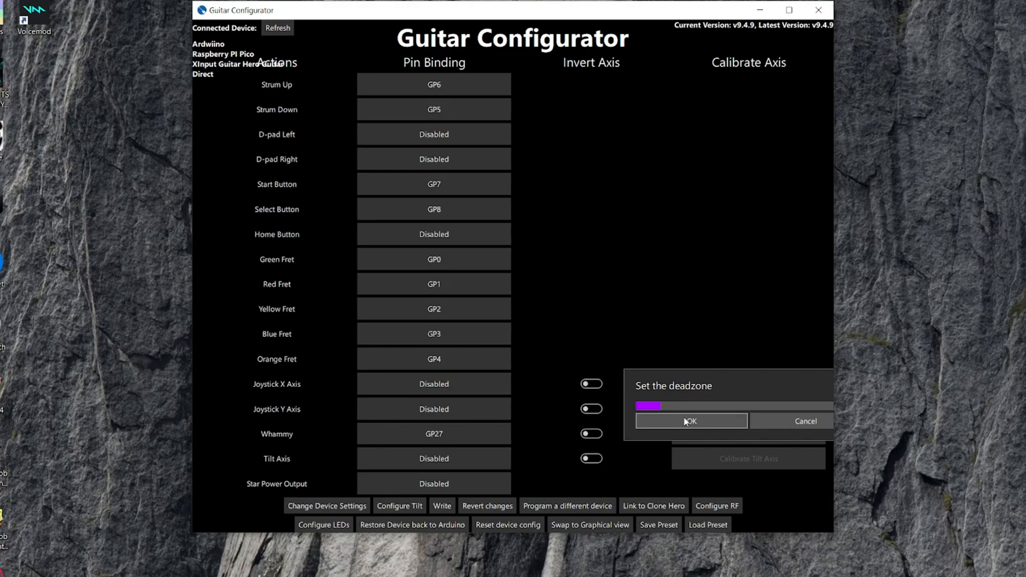
{"action": "left_click", "coordinate": [691, 421]}
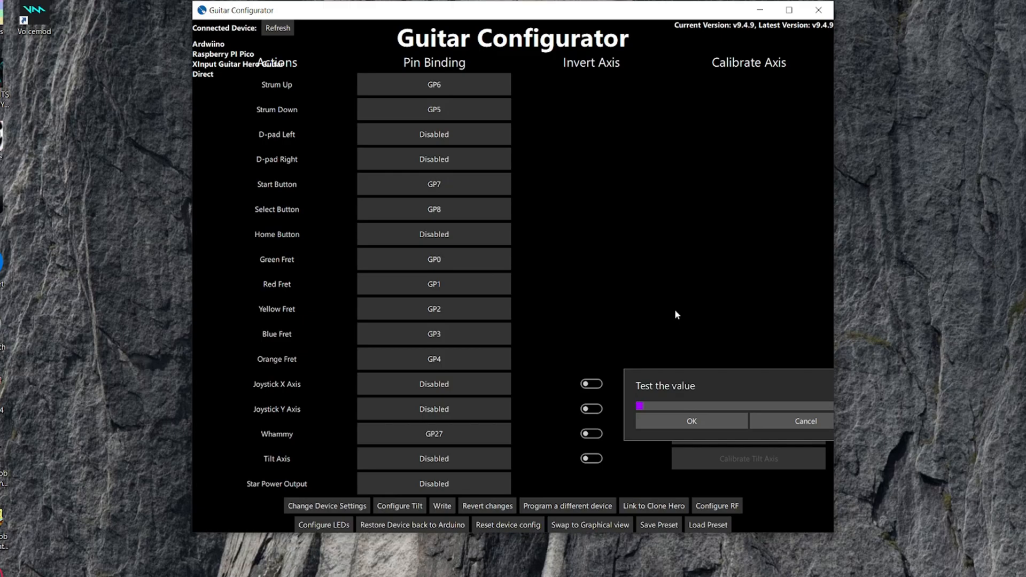
{"action": "left_click", "coordinate": [327, 506]}
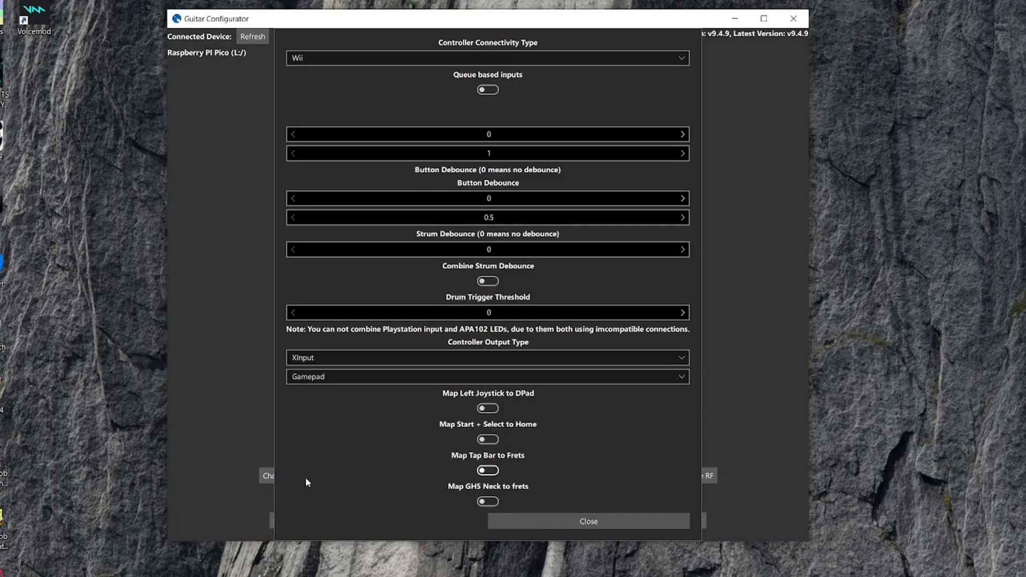
In Device Settings, set Controller Output Type to PS3 with Guitar Hero Guitar subtype.
{"action": "left_click", "coordinate": [489, 58]}
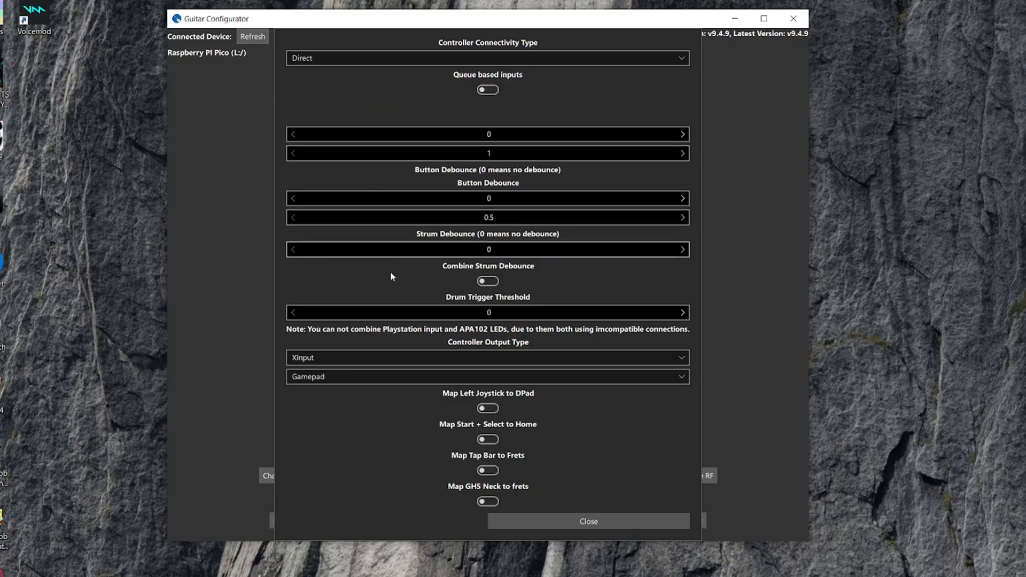
{"action": "left_click", "coordinate": [487, 357]}
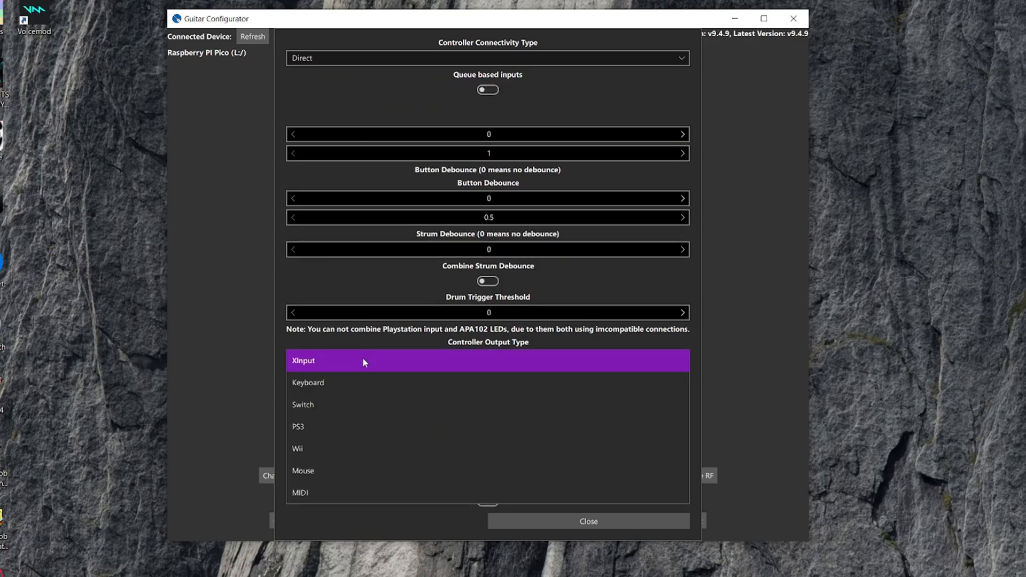
{"action": "left_click", "coordinate": [299, 427]}
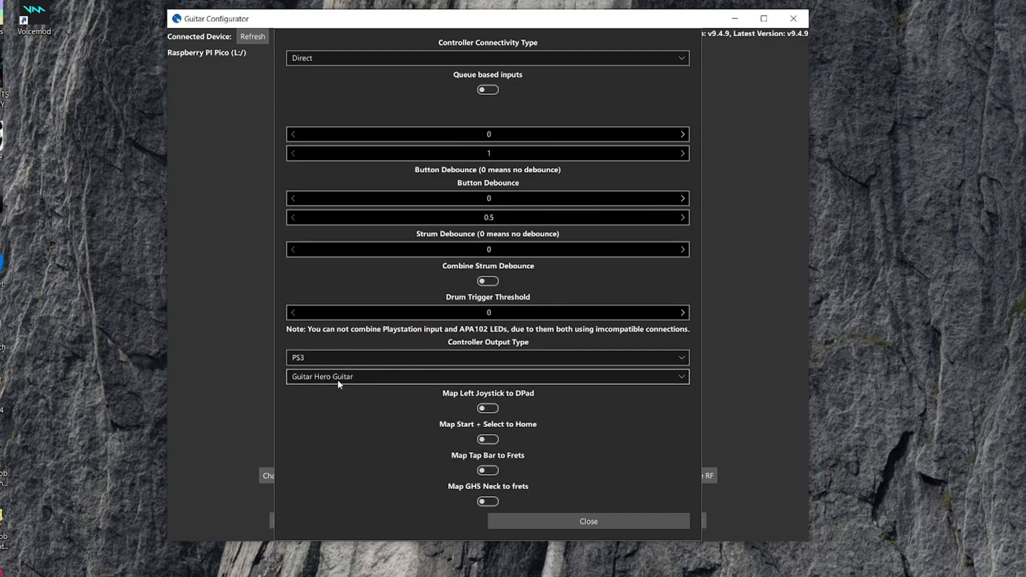
{"action": "left_click", "coordinate": [587, 521]}
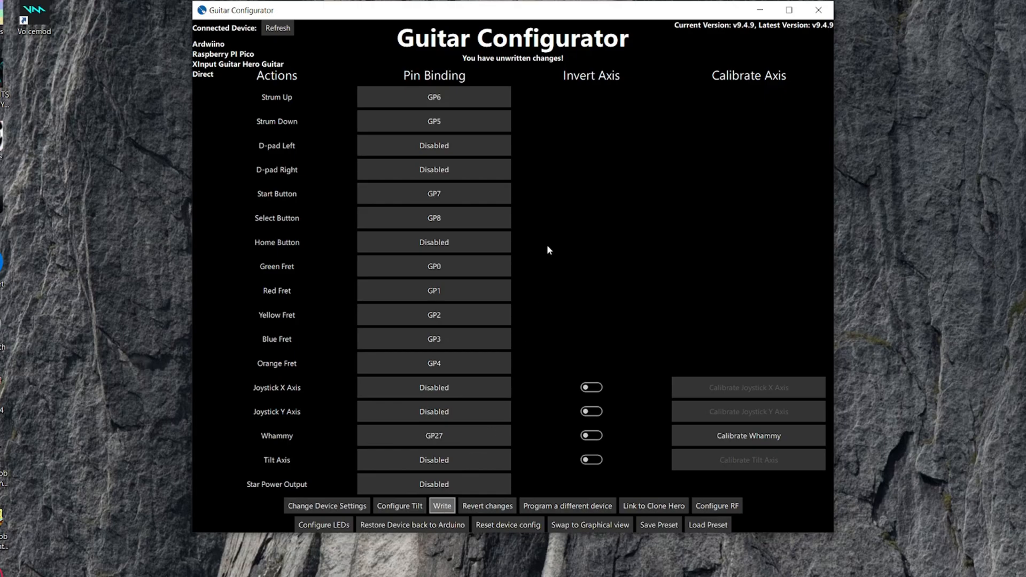
{"action": "mouse_move", "coordinate": [556, 247]}
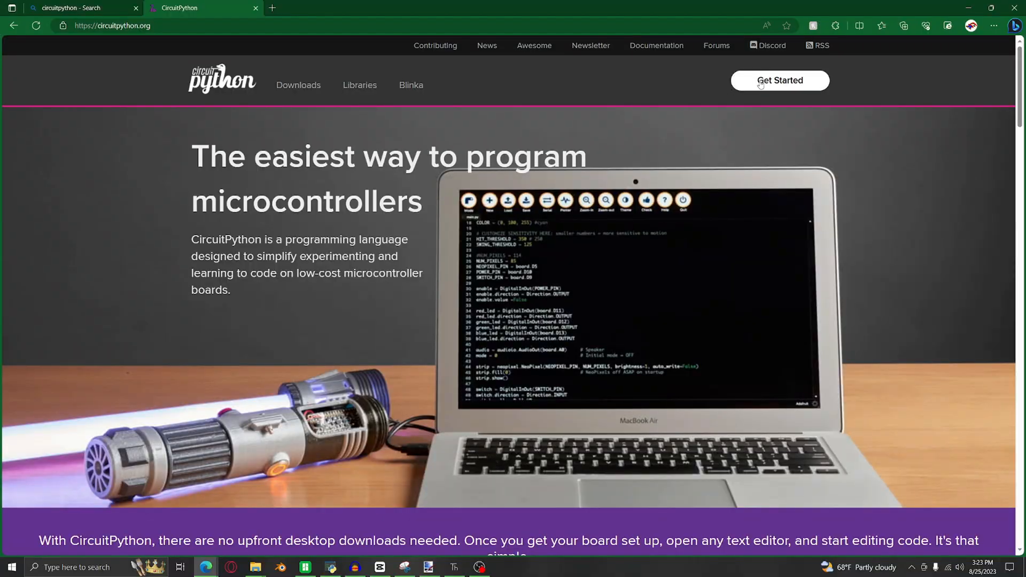
Go from circuitpython.org's Get Started to the Raspberry Pi Pico CircuitPython 8.2.4 download page.
{"action": "left_click", "coordinate": [299, 86]}
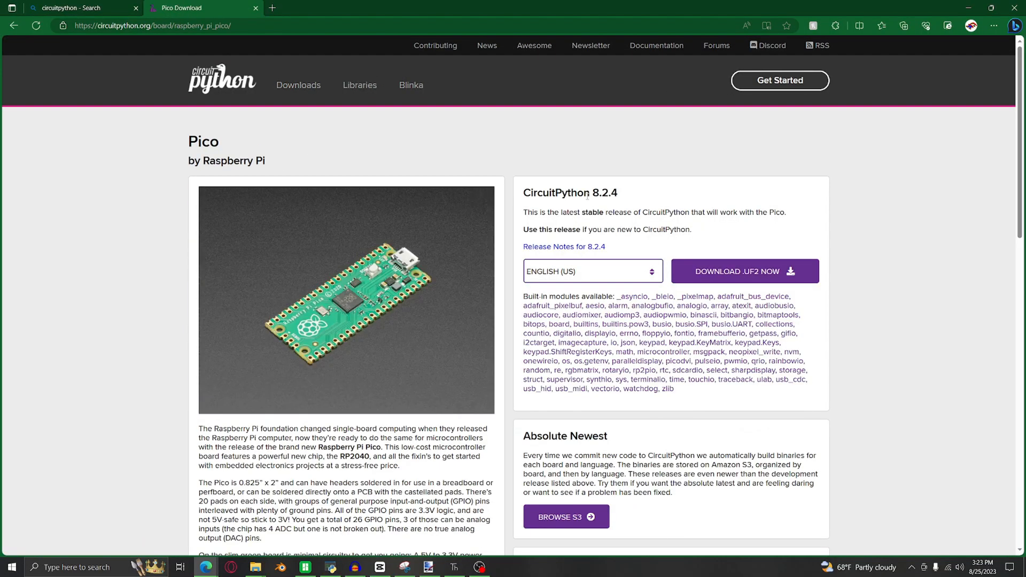
{"action": "mouse_move", "coordinate": [744, 271]}
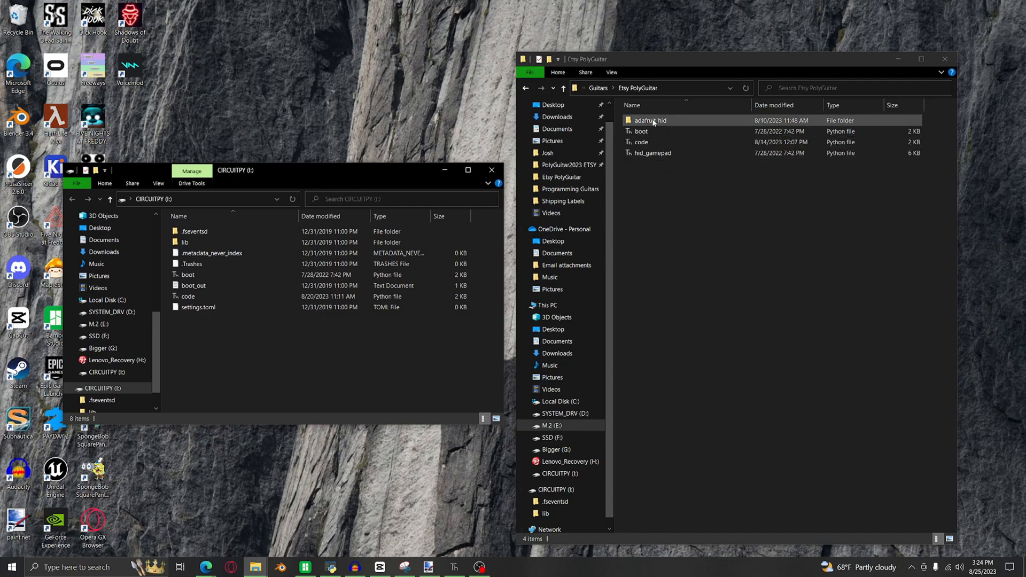
{"action": "mouse_move", "coordinate": [654, 124]}
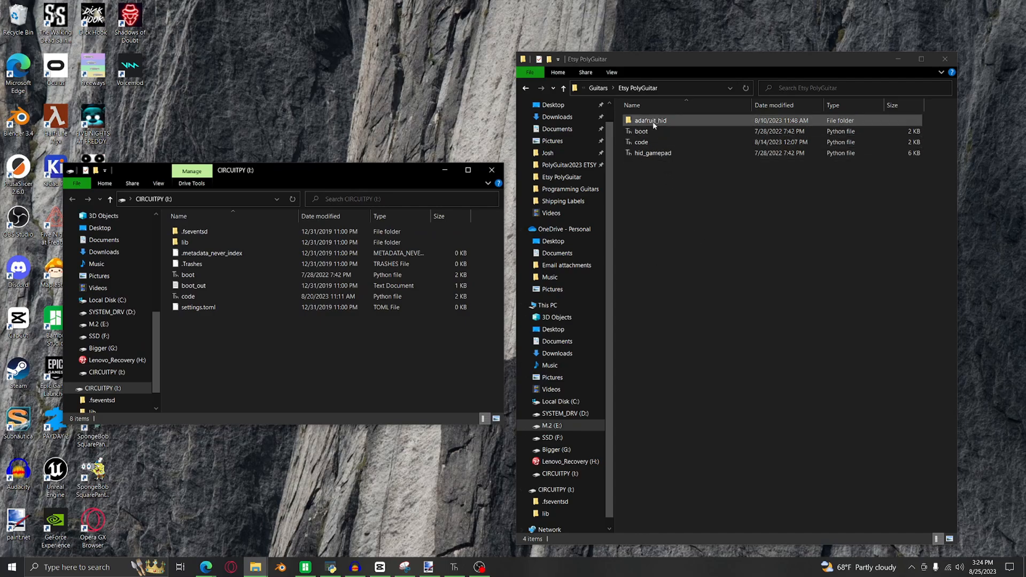
{"action": "mouse_move", "coordinate": [663, 125]}
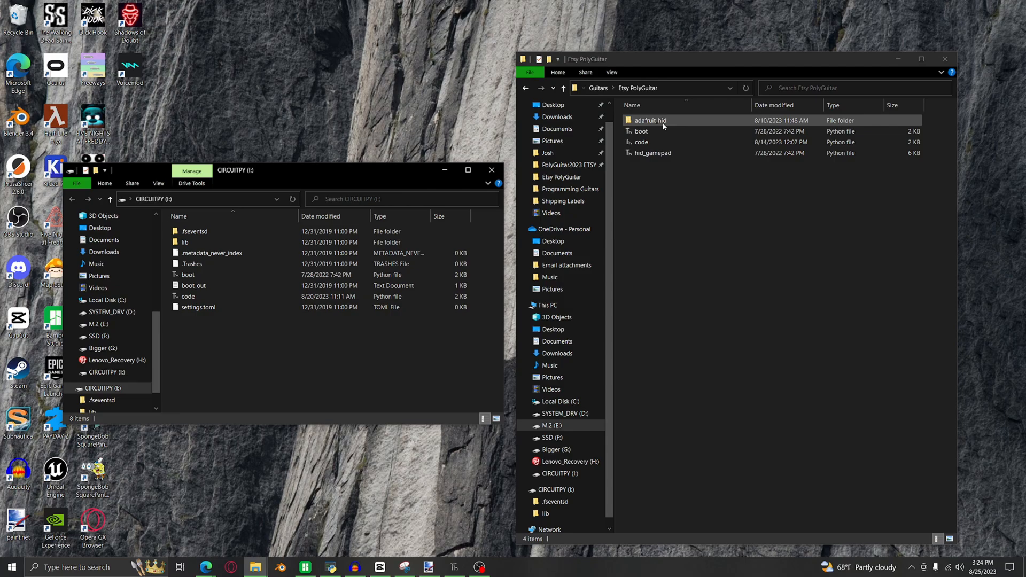
Open CIRCUITPY's lib folder and select the hid_gamepad library beside adafruit_hid.
{"action": "left_click", "coordinate": [185, 243]}
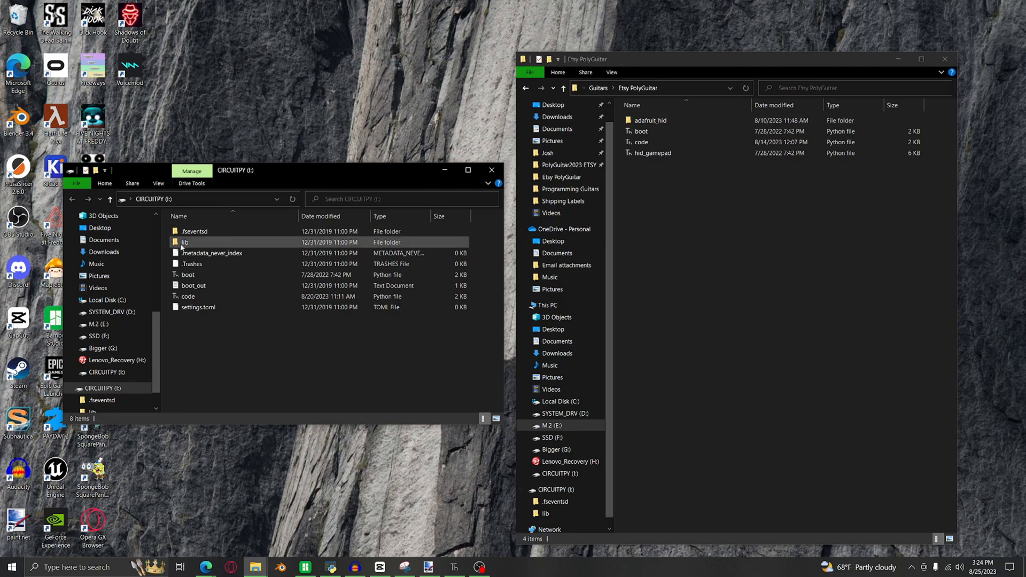
{"action": "double_click", "coordinate": [185, 243]}
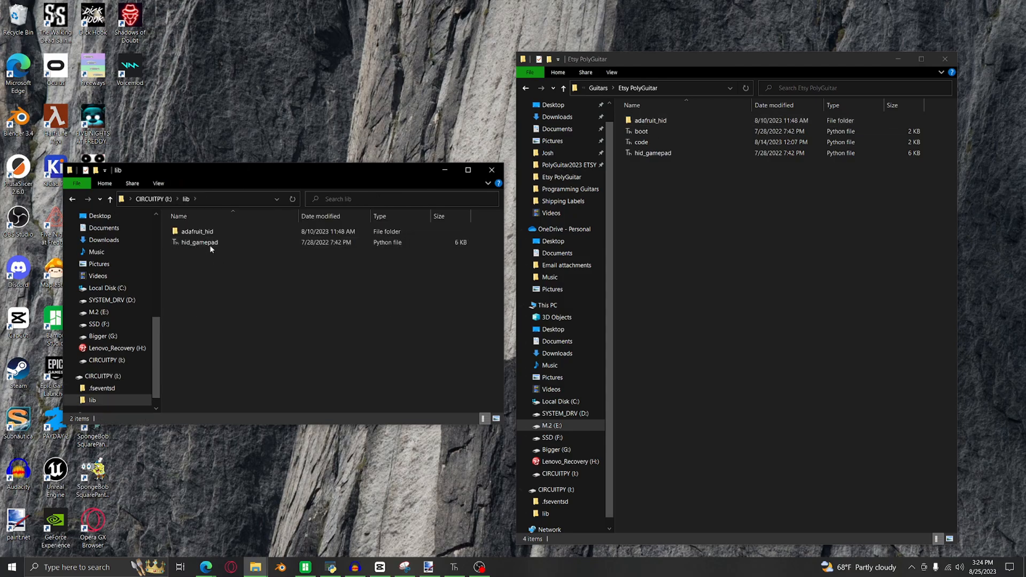
{"action": "mouse_move", "coordinate": [199, 242]}
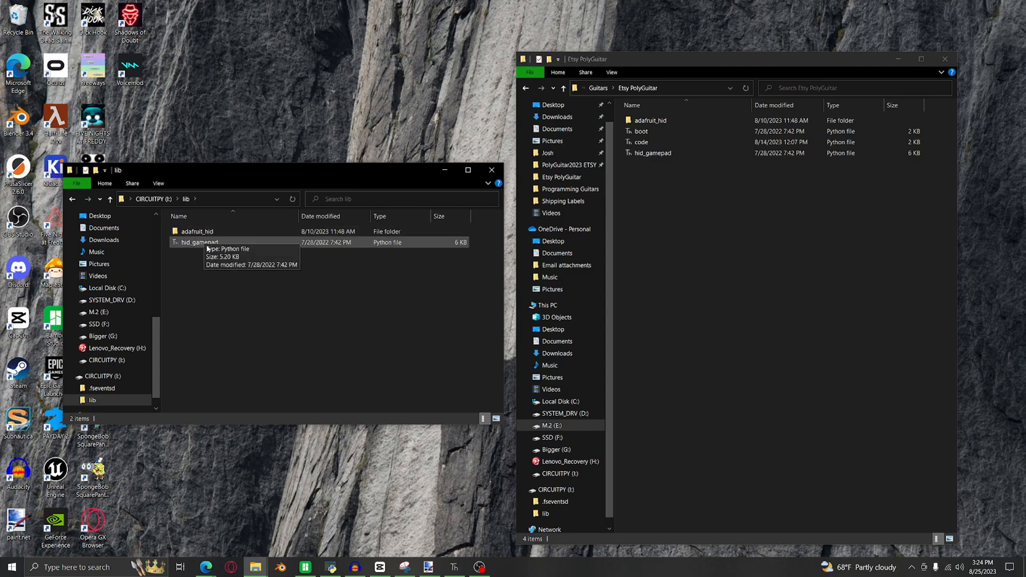
{"action": "left_click", "coordinate": [155, 199]}
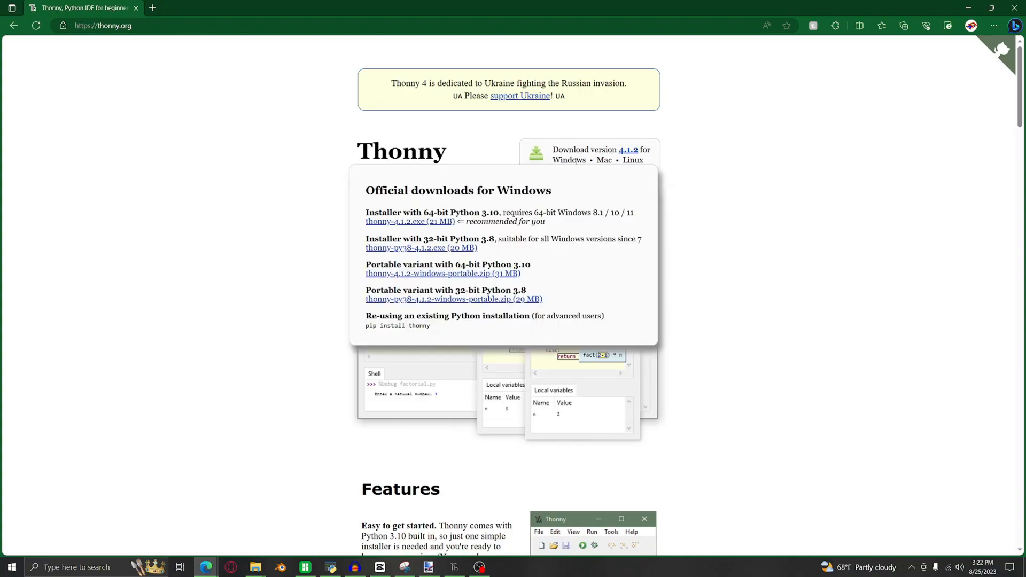
{"action": "mouse_move", "coordinate": [562, 168]}
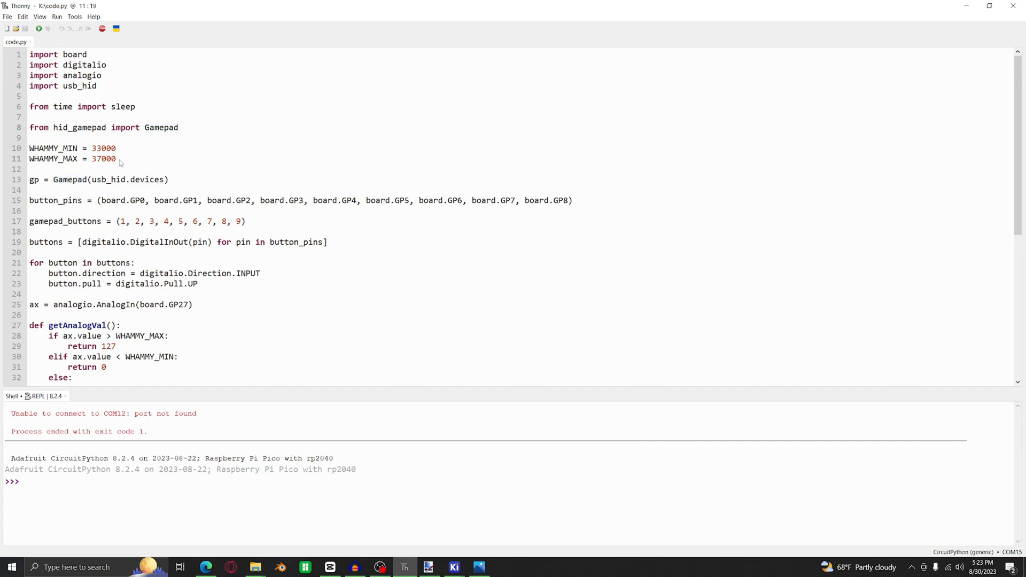
Mark the WHAMMY_MAX 37000 line in code.py opened from the Pico.
{"action": "left_click", "coordinate": [572, 200]}
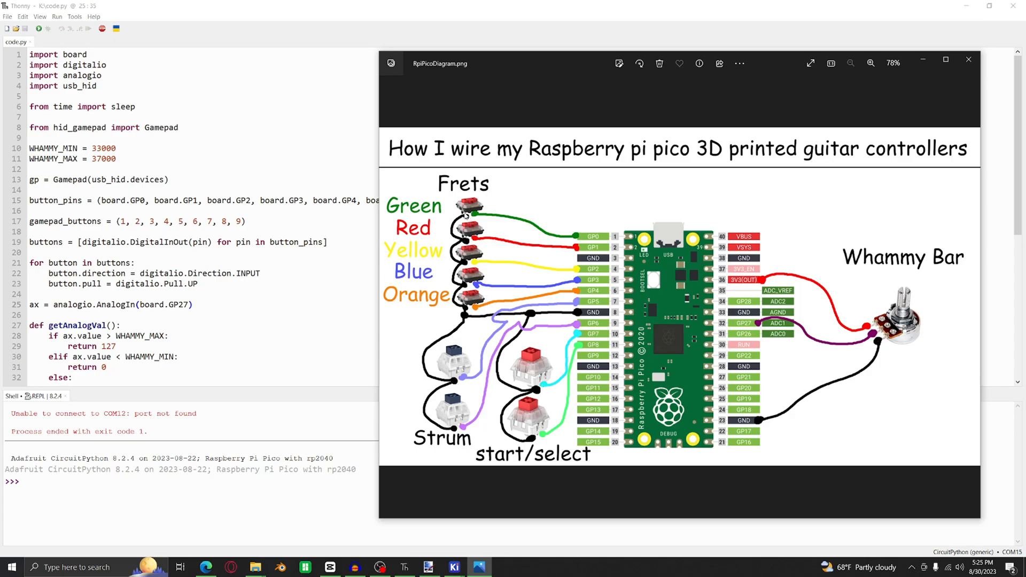
{"action": "mouse_move", "coordinate": [580, 320]}
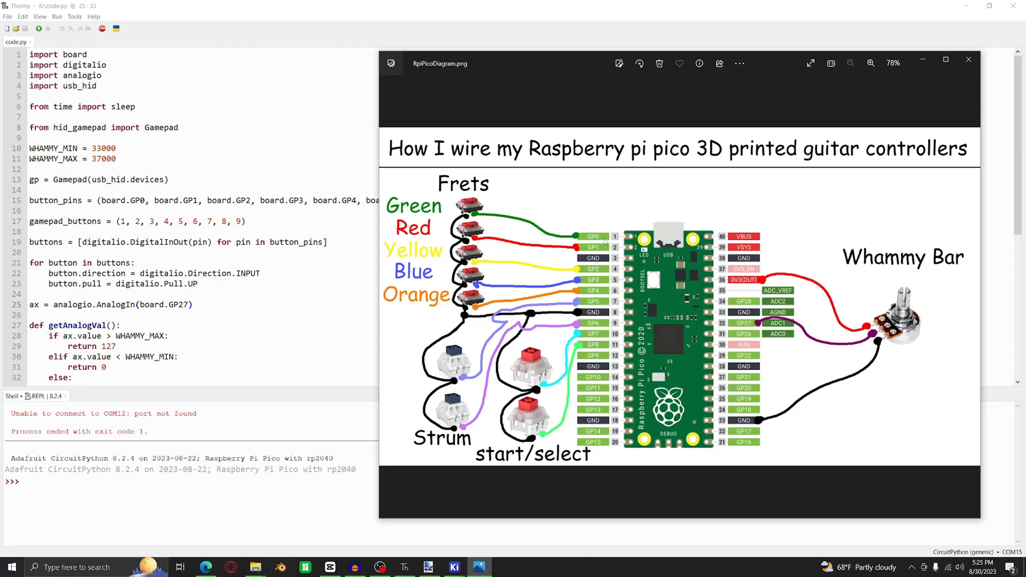
{"action": "mouse_move", "coordinate": [629, 238]}
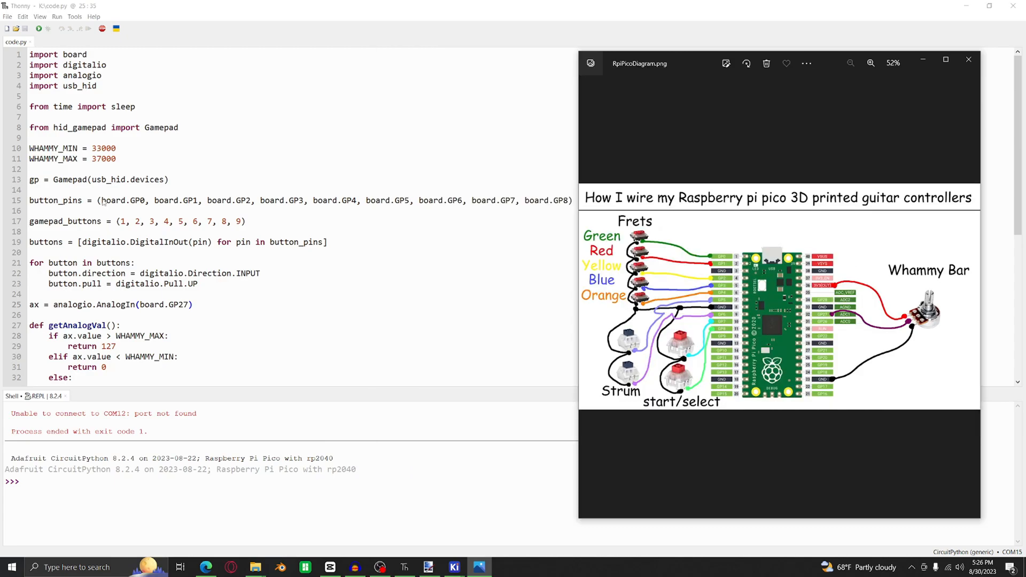
{"action": "mouse_move", "coordinate": [573, 222]}
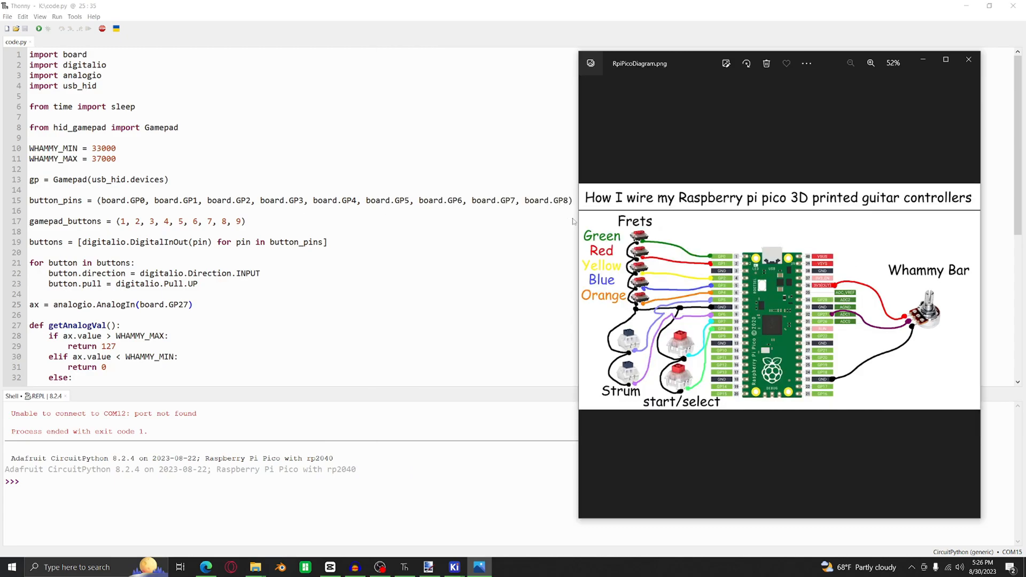
Enlarge the RpiPicoDiagram.png wiring diagram in Photos for a closer look.
{"action": "left_click", "coordinate": [870, 63]}
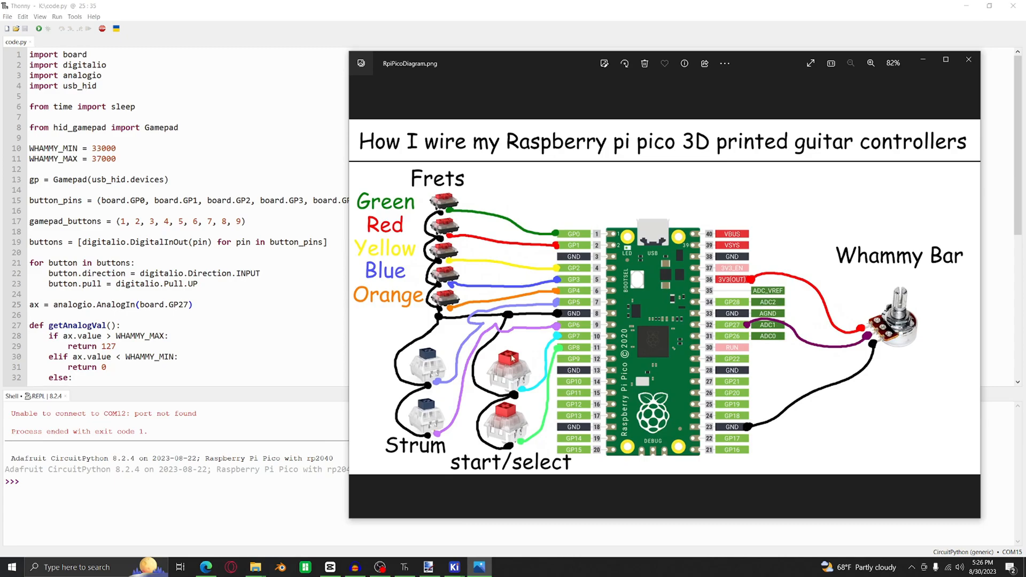
{"action": "mouse_move", "coordinate": [481, 239]}
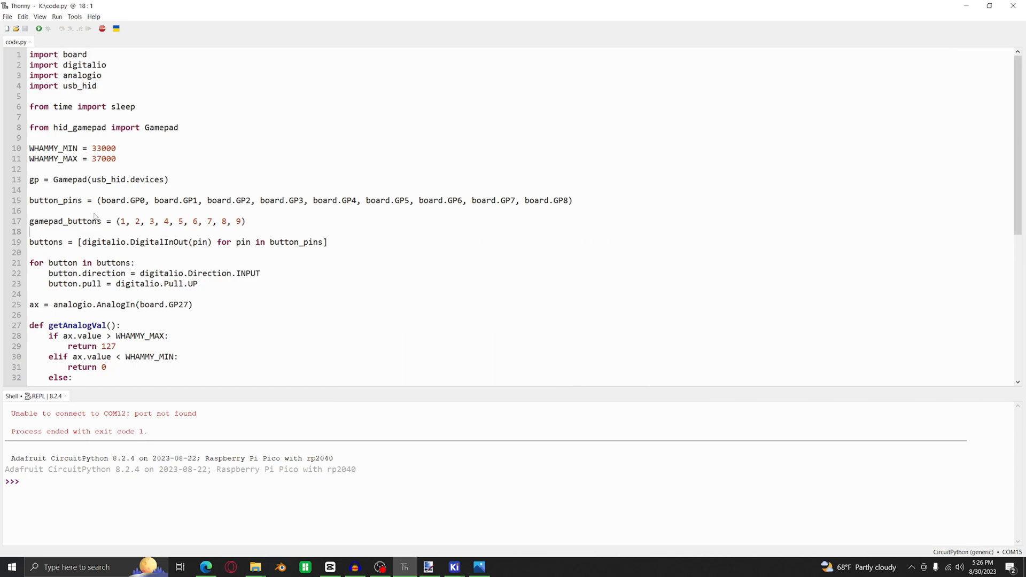
Run code.py with the CircuitPython (generic) COM15 interpreter so the shell streams whammy readings.
{"action": "scroll", "scroll_direction": "down", "scroll_amount": 3}
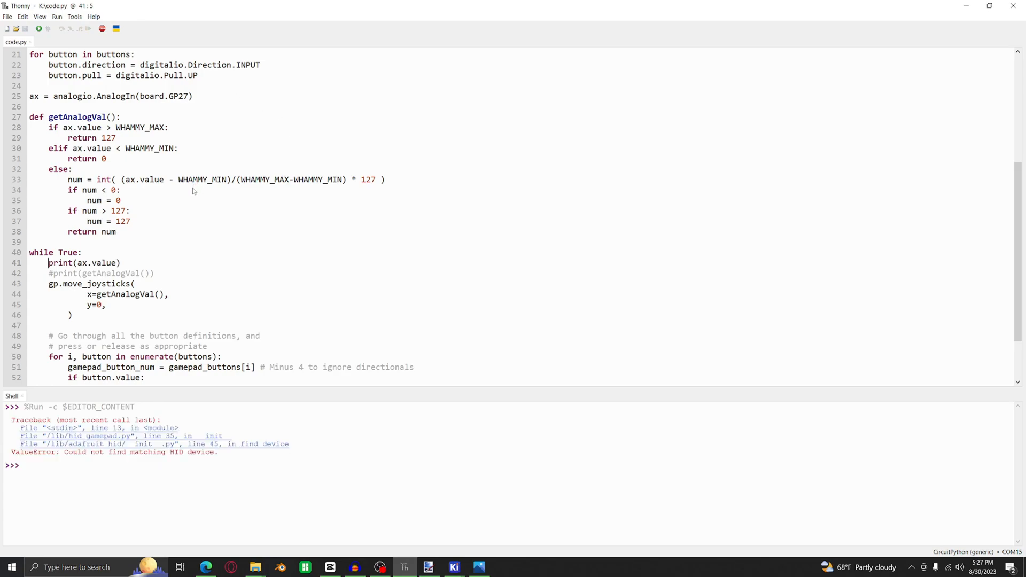
{"action": "left_click", "coordinate": [39, 28]}
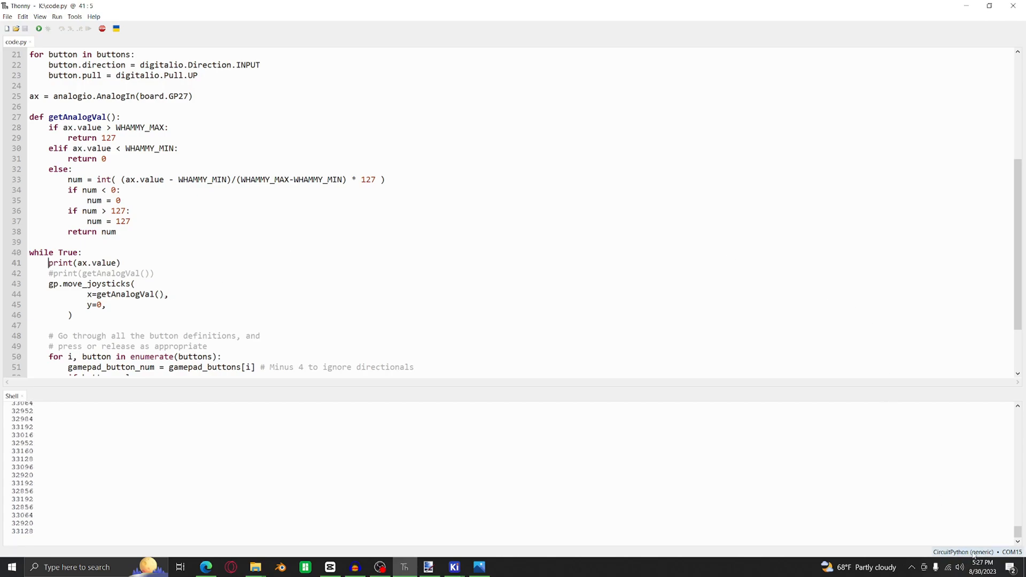
{"action": "left_click", "coordinate": [982, 552]}
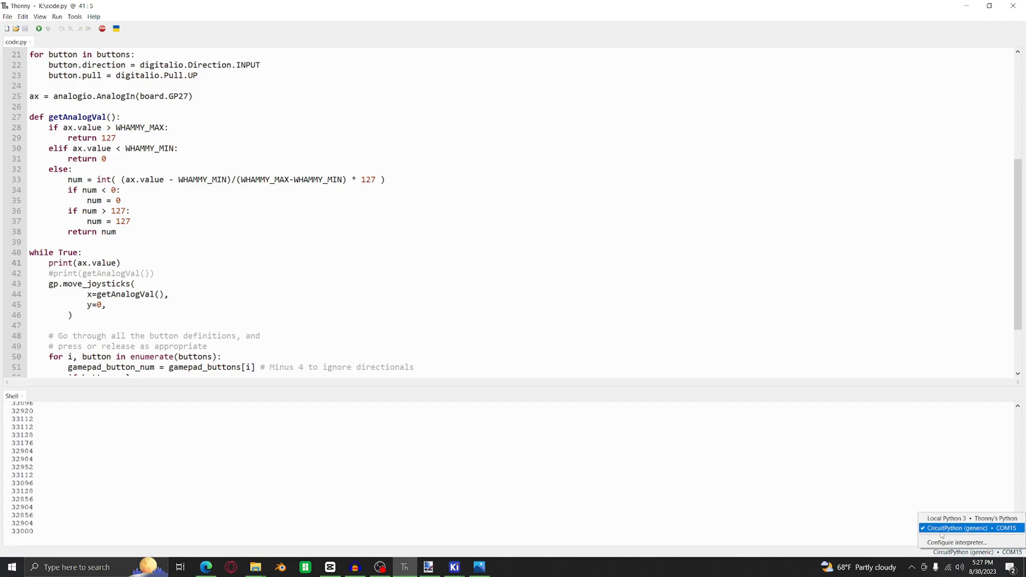
{"action": "left_click", "coordinate": [956, 528]}
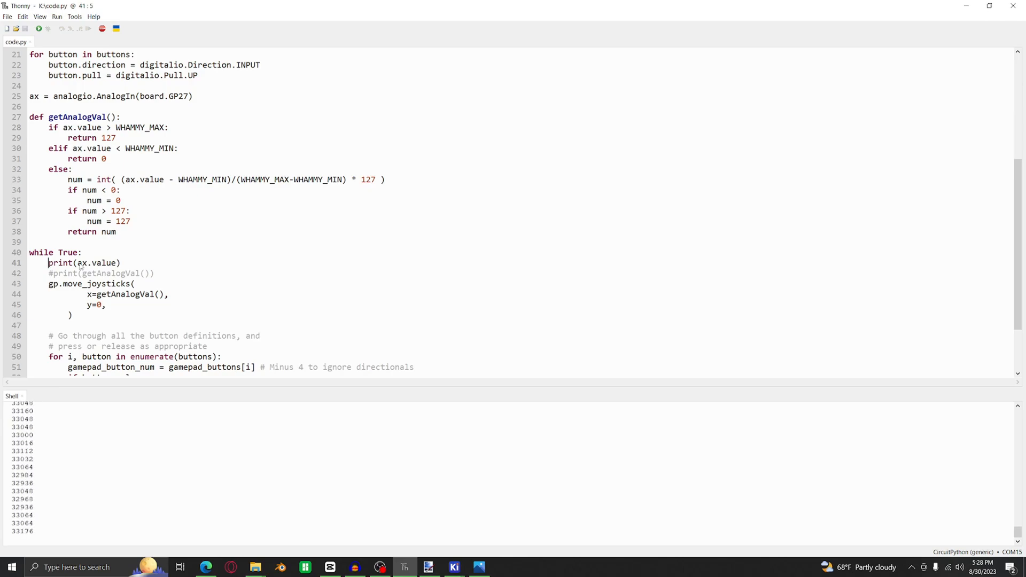
{"action": "left_click", "coordinate": [479, 567]}
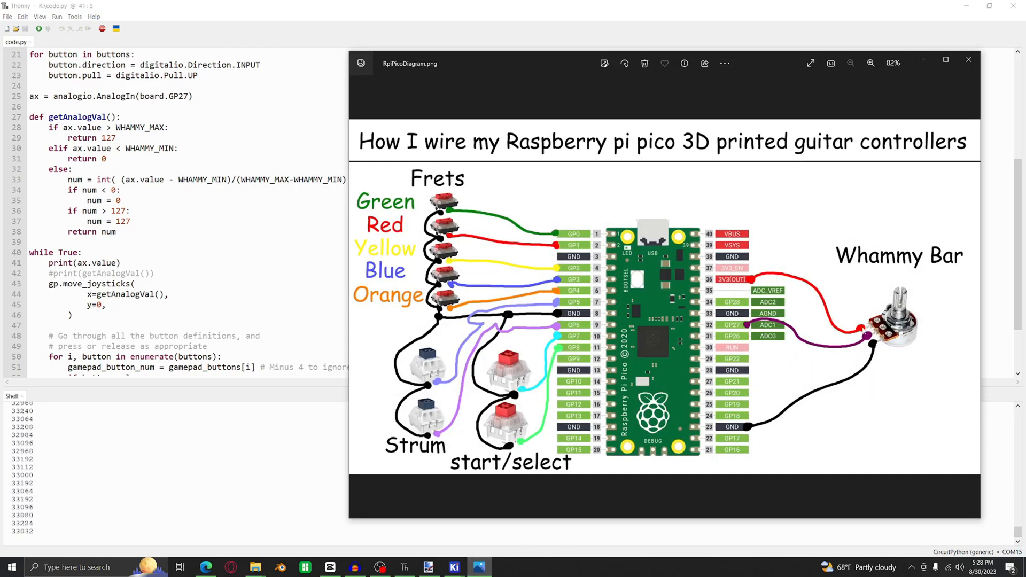
Scroll back up through code.py toward the WHAMMY_MIN and WHAMMY_MAX lines.
{"action": "scroll", "scroll_direction": "up", "scroll_amount": 3}
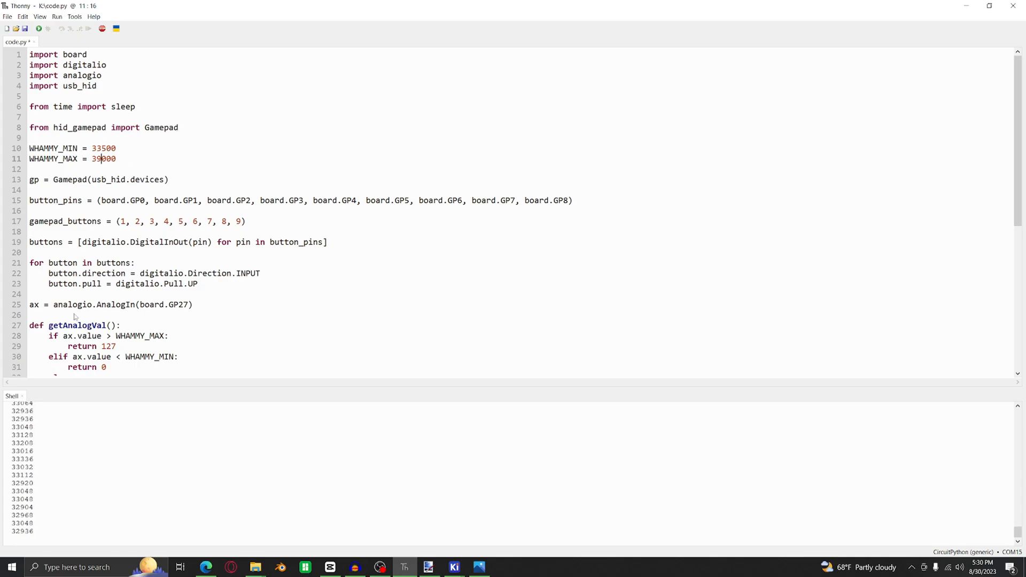
Scroll between the whammy constants and the print(ax.value) line while recalibrating.
{"action": "scroll", "scroll_direction": "down", "scroll_amount": 3}
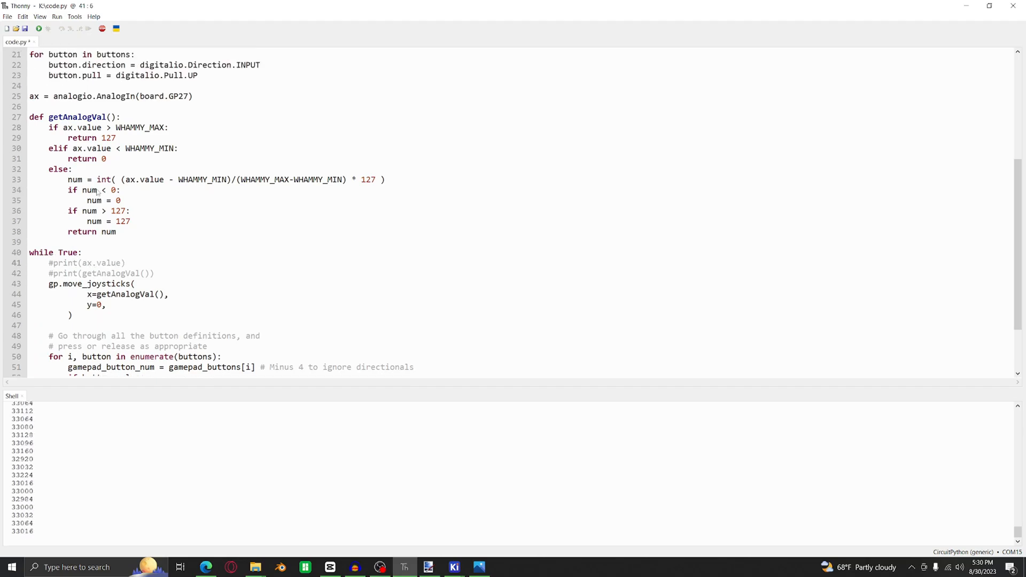
{"action": "scroll", "scroll_direction": "up", "scroll_amount": 3}
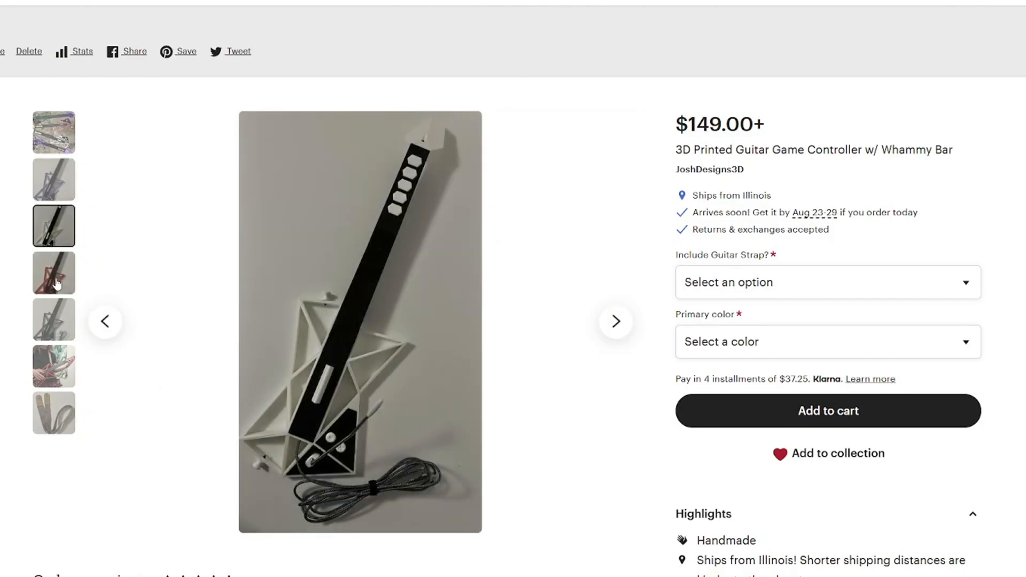
View the red-and-black, black, and being-played photos of the guitar controller listing.
{"action": "left_click", "coordinate": [53, 273]}
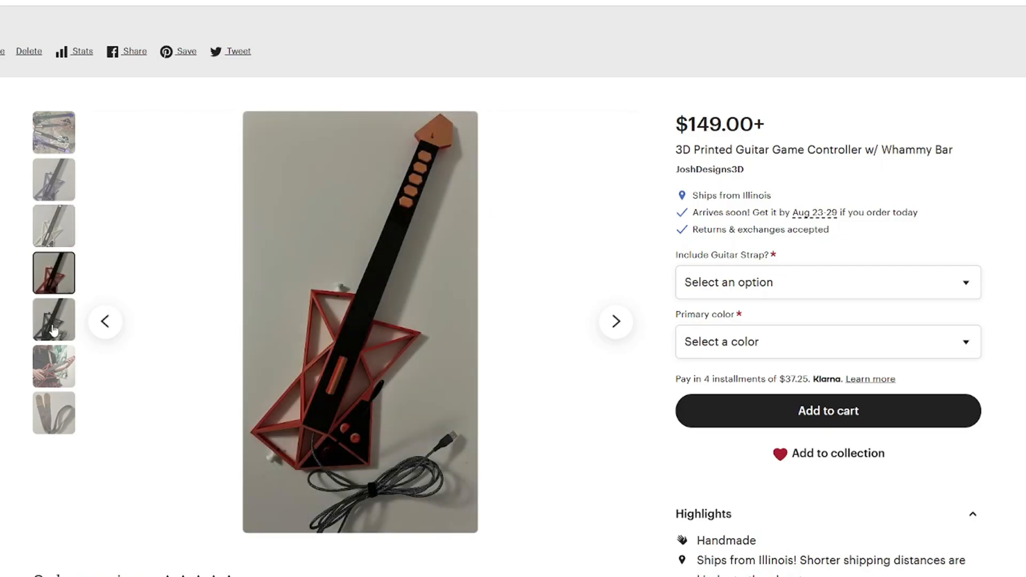
{"action": "left_click", "coordinate": [54, 319]}
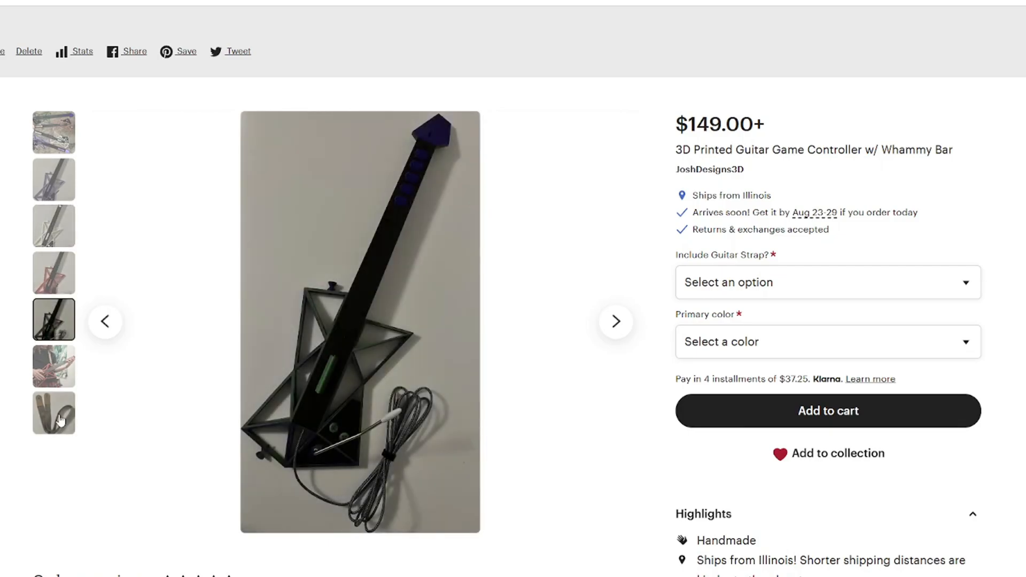
{"action": "left_click", "coordinate": [53, 366]}
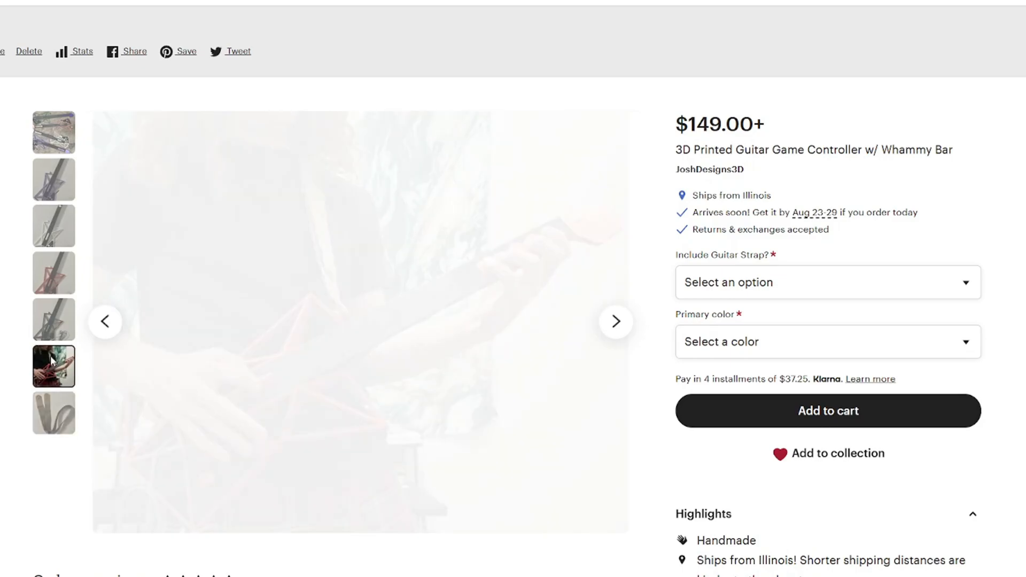